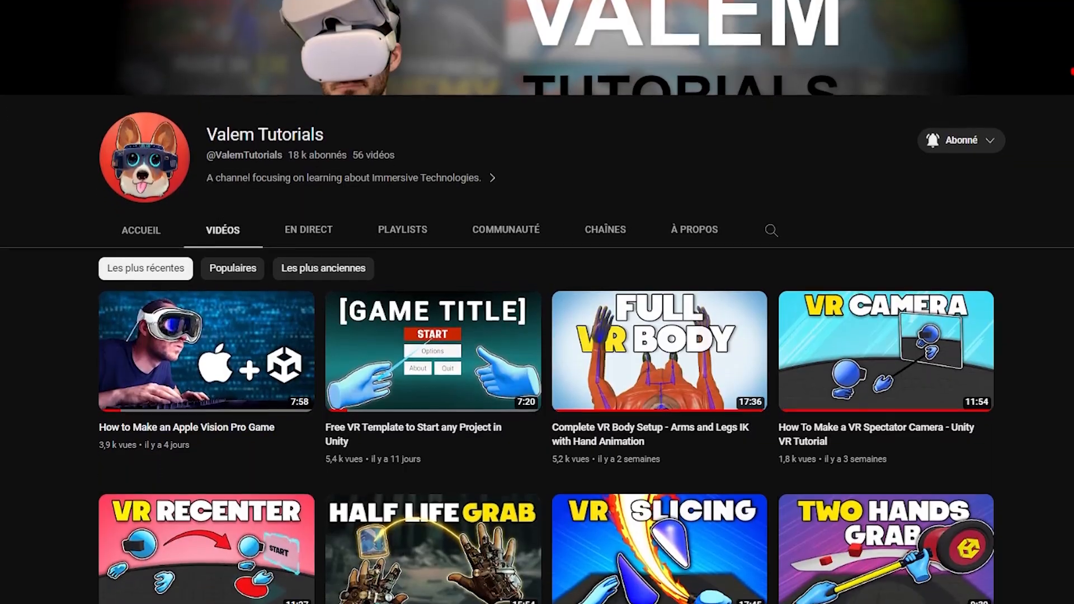
# - Scroll through the Valem Tutorials video list toward the €2, €4.50 and €9 membership tiers
pyautogui.scroll(-3)
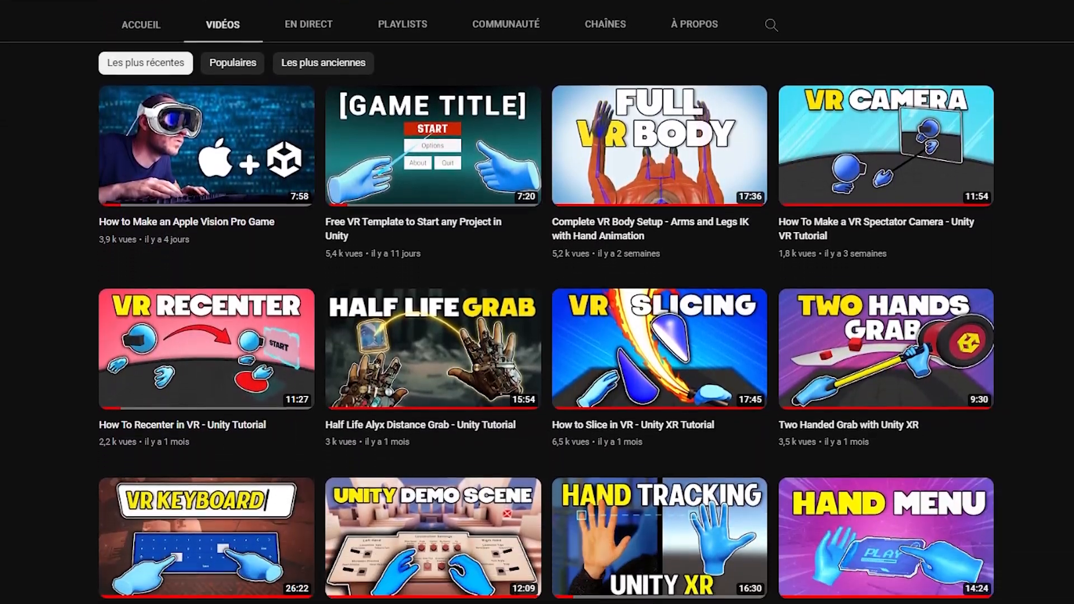
pyautogui.scroll(-3)
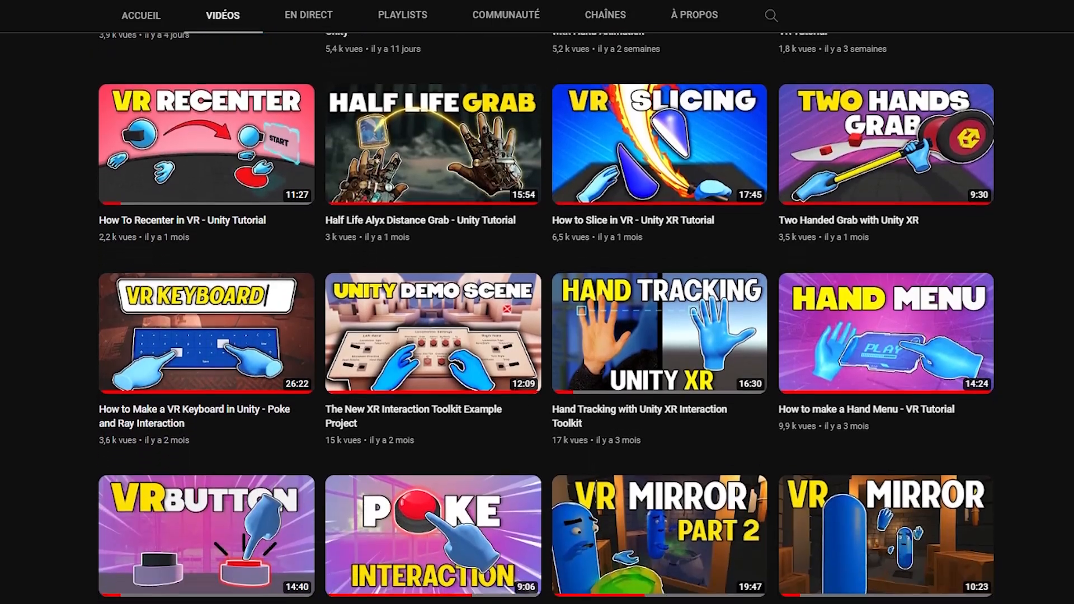
pyautogui.scroll(-3)
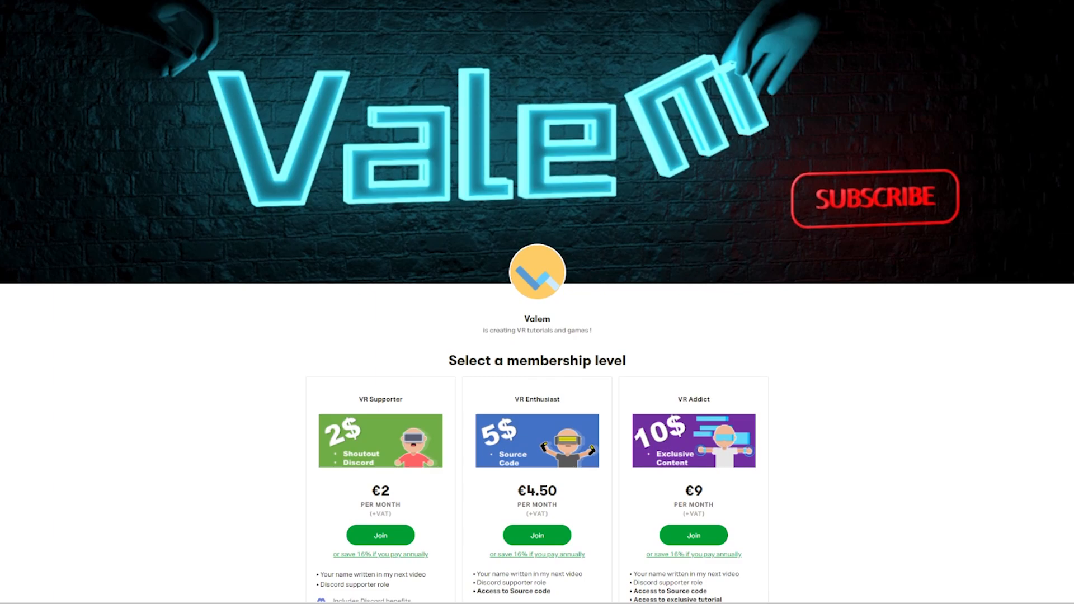
pyautogui.scroll(3)
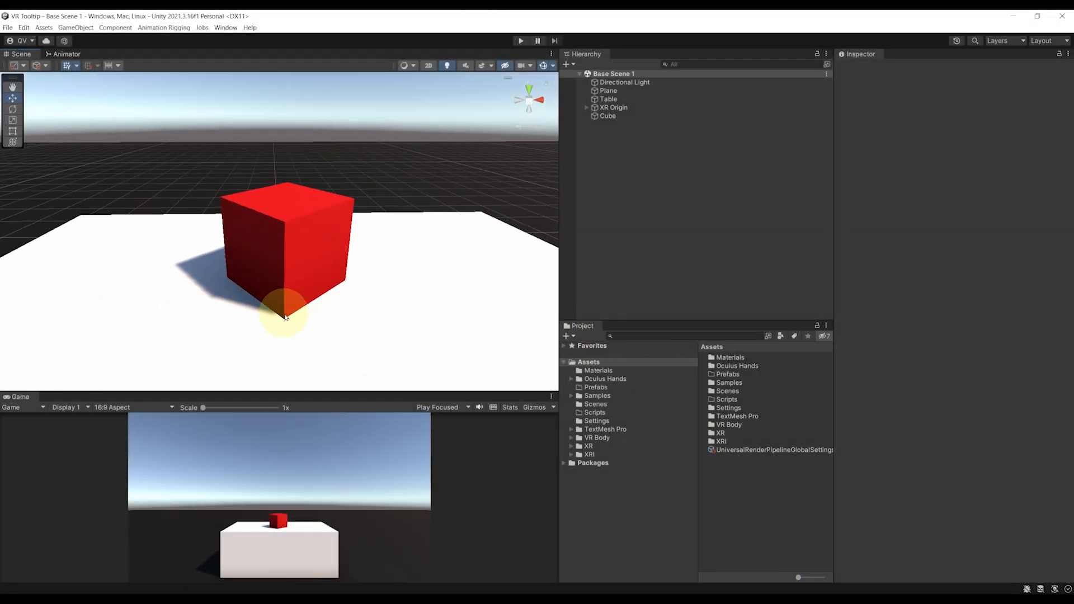
pyautogui.click(613, 107)
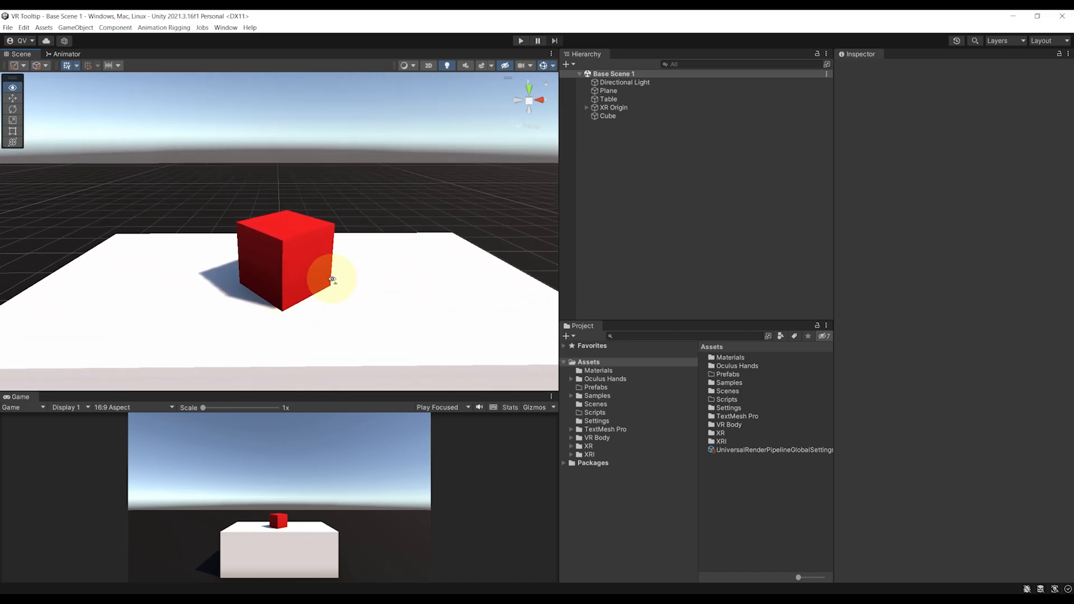
# - Create an empty object named Tooltip and move it above, beside the red cube
pyautogui.rightClick(607, 116)
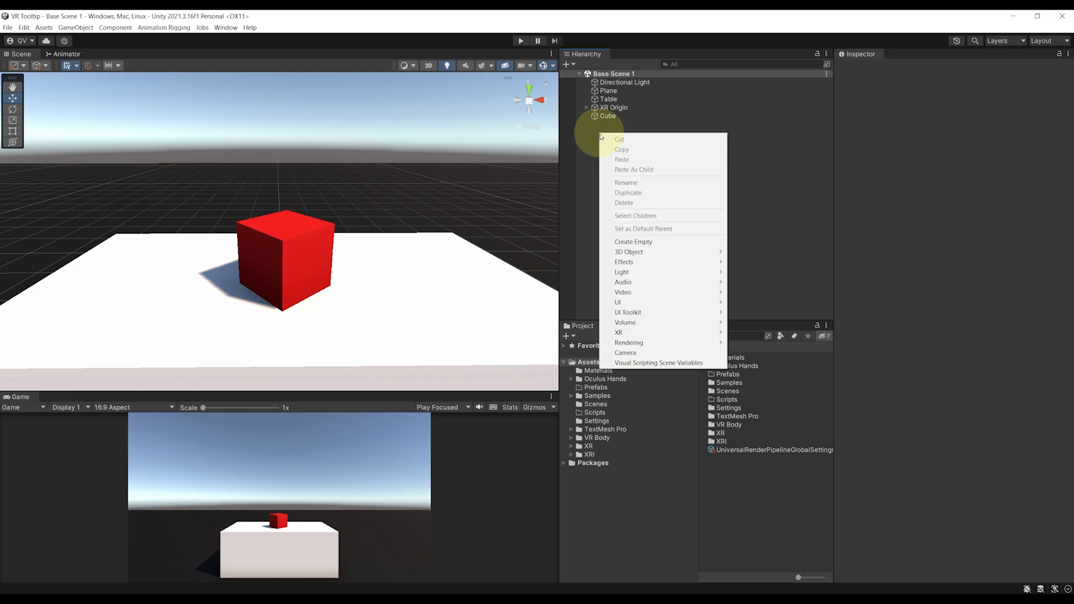
pyautogui.click(633, 241)
pyautogui.write('Tooltip')
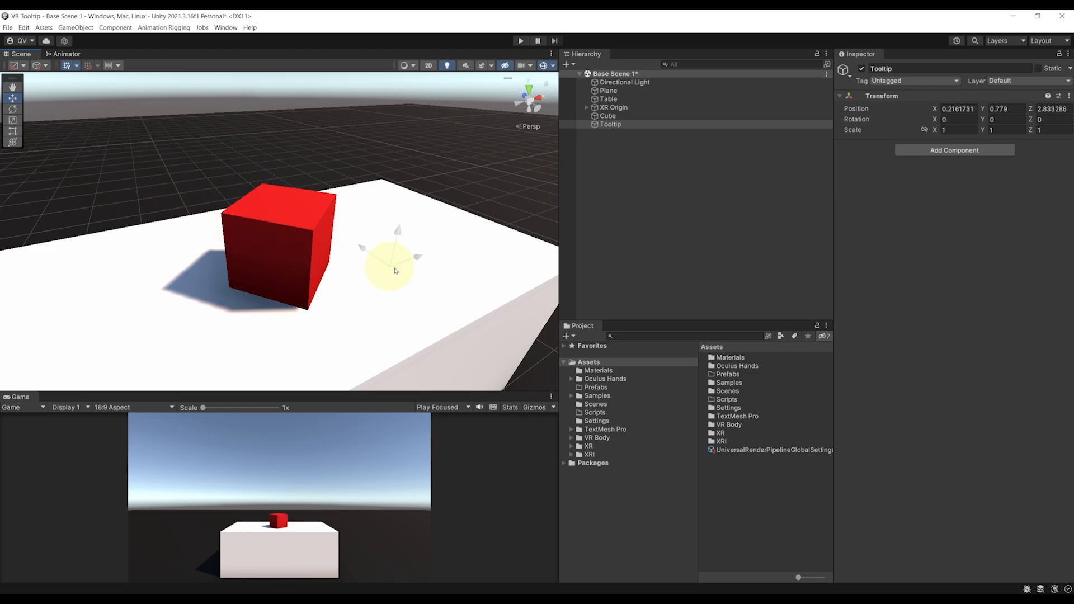
pyautogui.moveTo(390, 267); pyautogui.dragTo(305, 205)
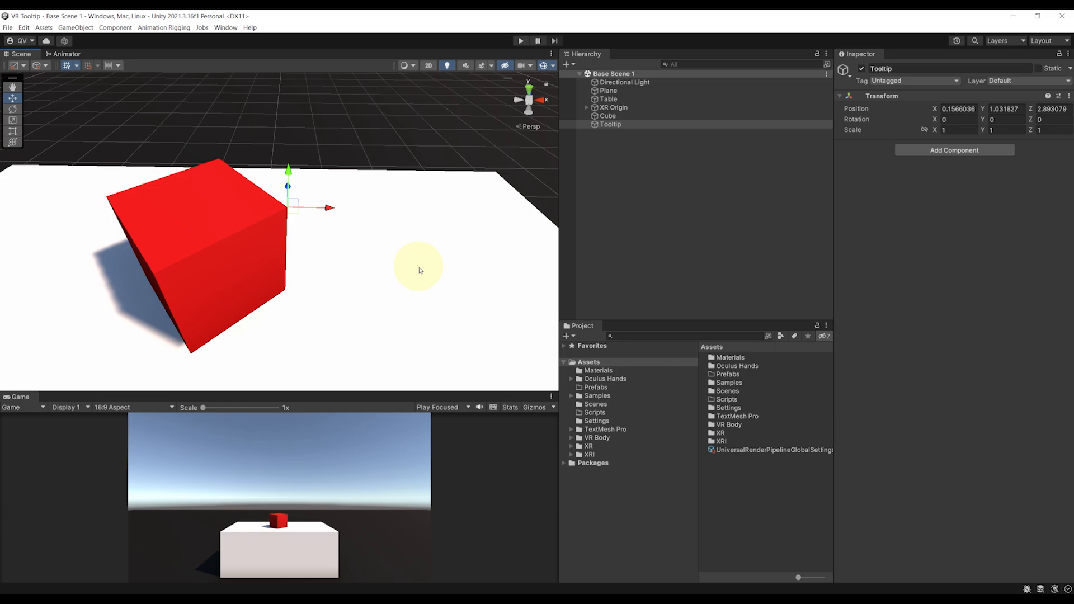
# - Add a 'Line Renderer' child to Tooltip with a Line Renderer using the Default-Line material
pyautogui.rightClick(609, 124)
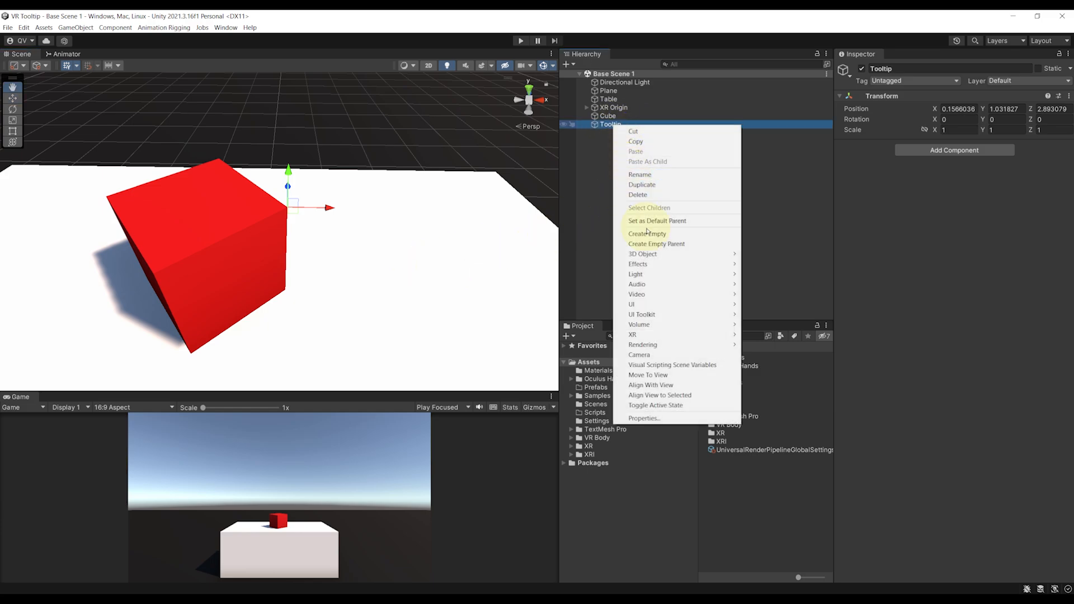
pyautogui.click(648, 234)
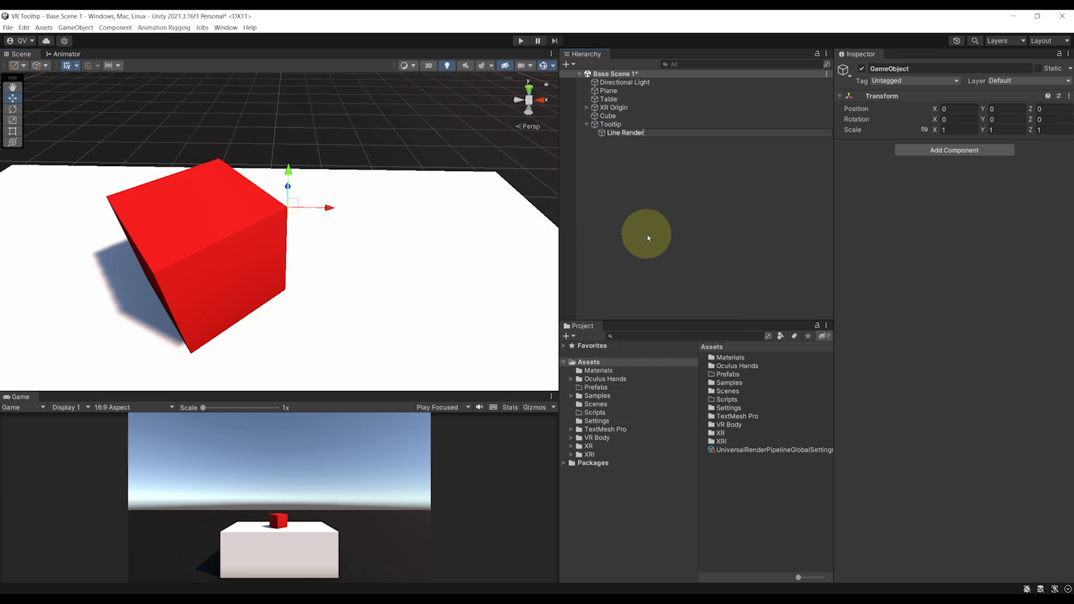
pyautogui.click(624, 132)
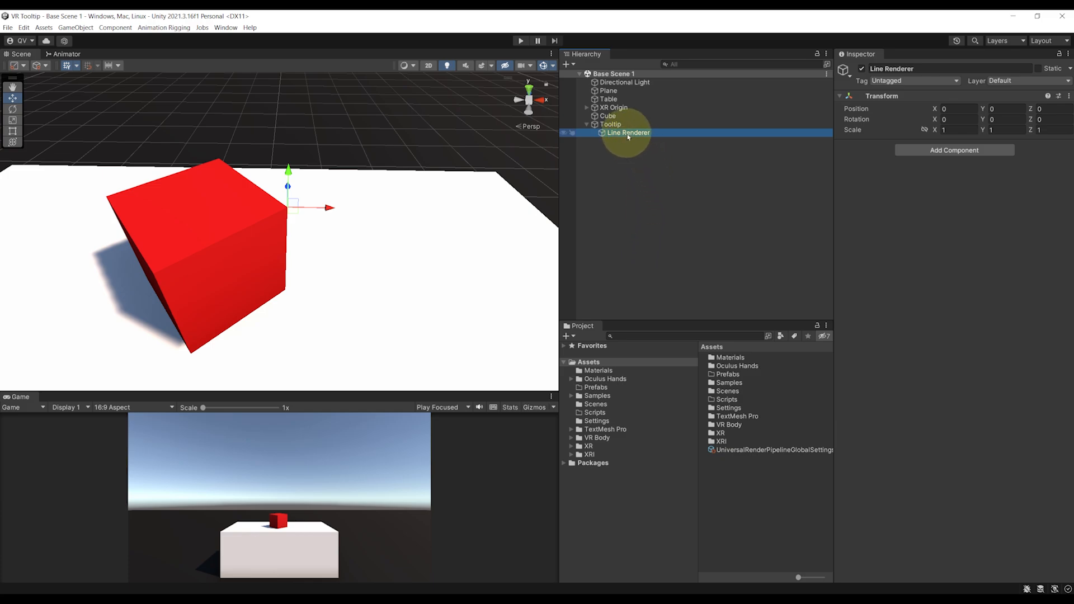
pyautogui.moveTo(178, 340)
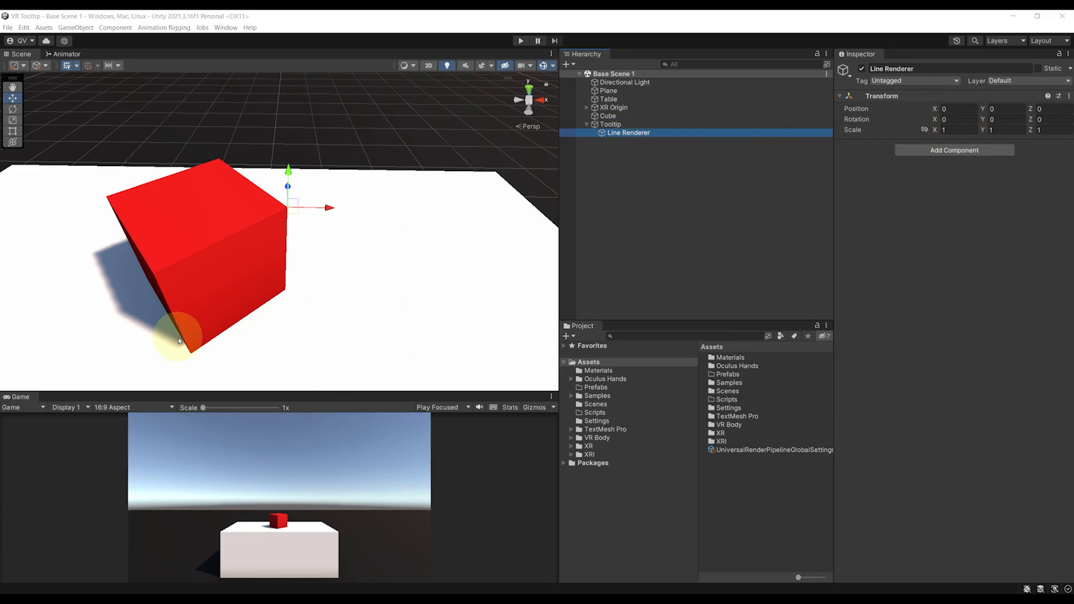
pyautogui.moveTo(751, 220)
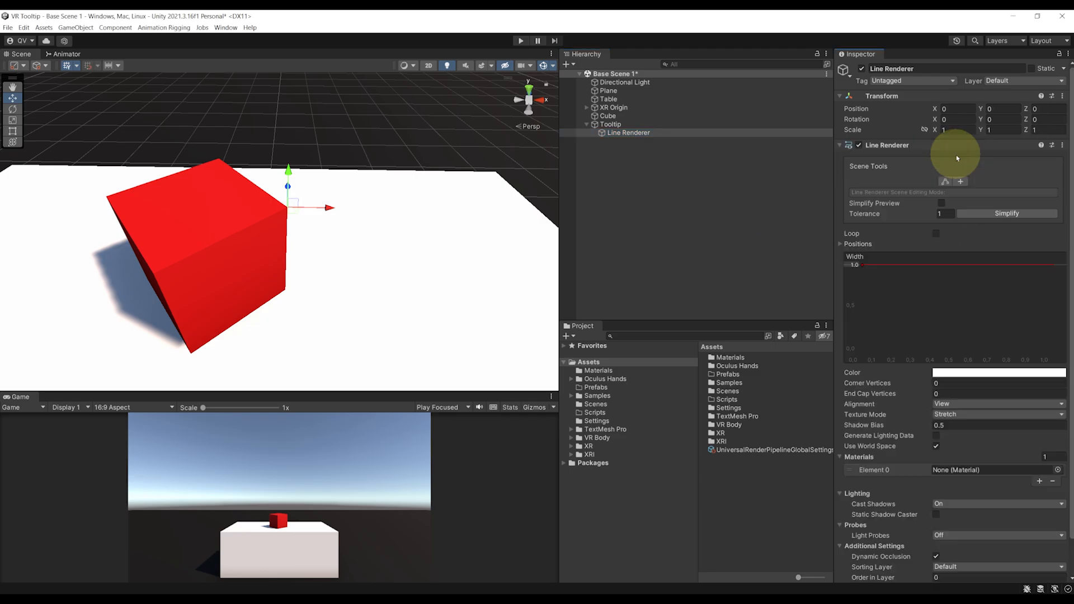
pyautogui.scroll(-3)
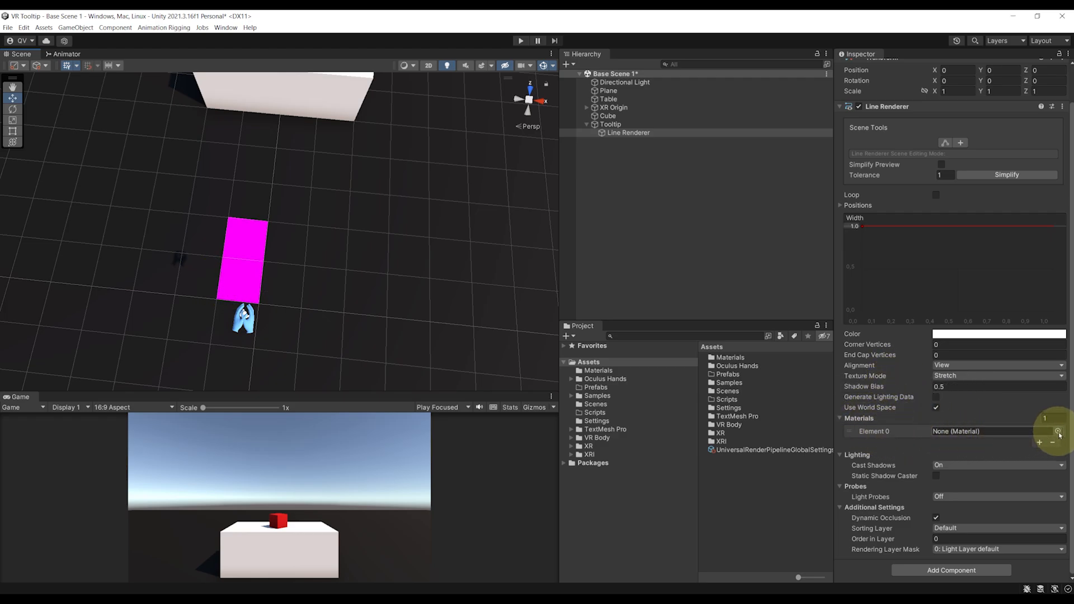
pyautogui.click(1058, 430)
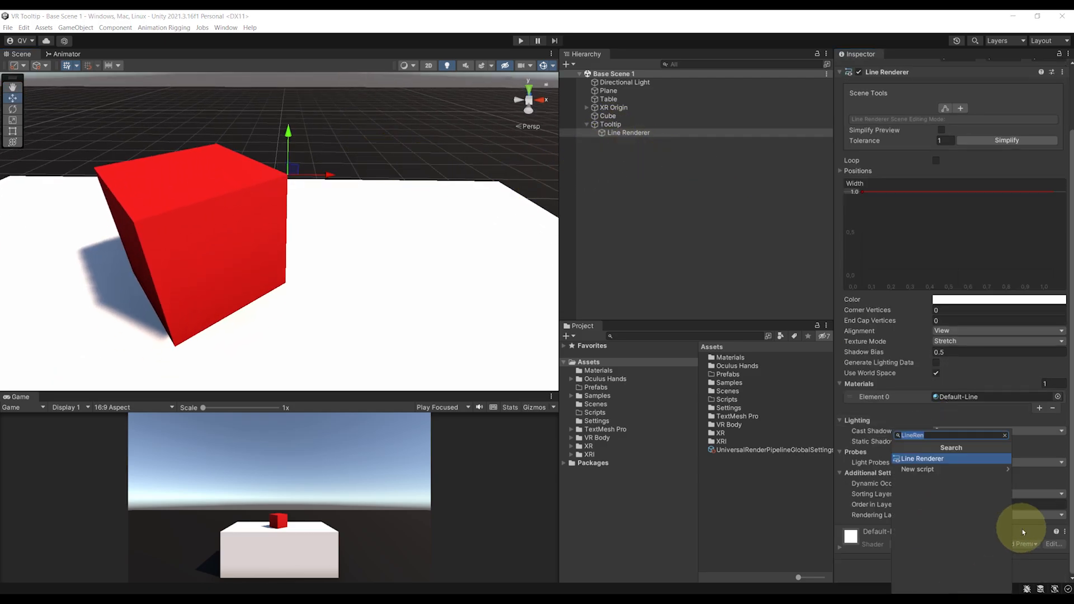
# - Create TwoPointsLine with public pointA/pointB and a LineRenderer fetched via GetComponent in Start
pyautogui.click(917, 469)
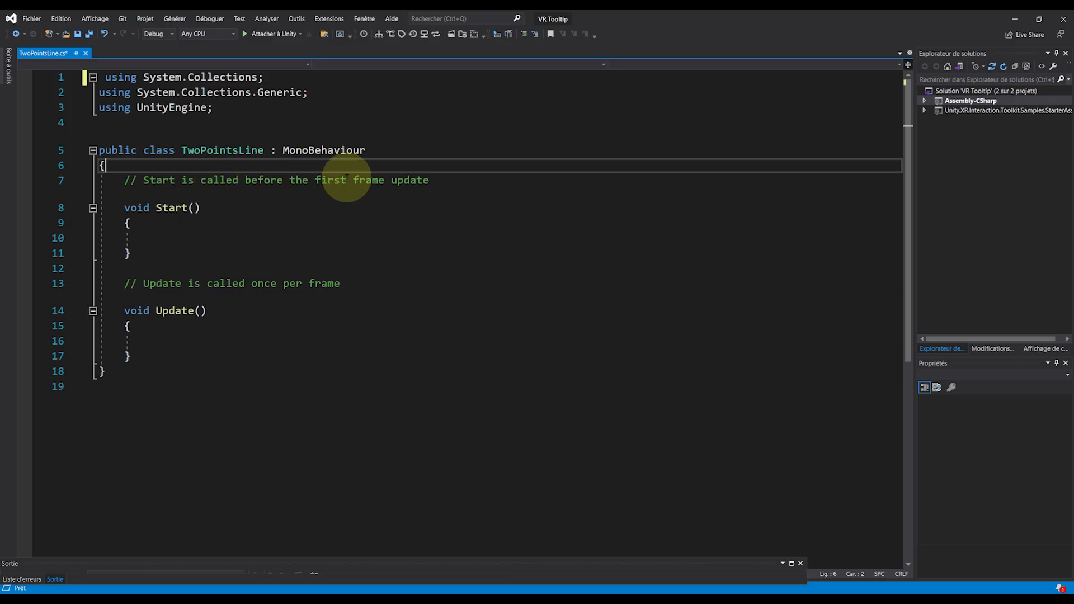
pyautogui.write('public Transform pointA;')
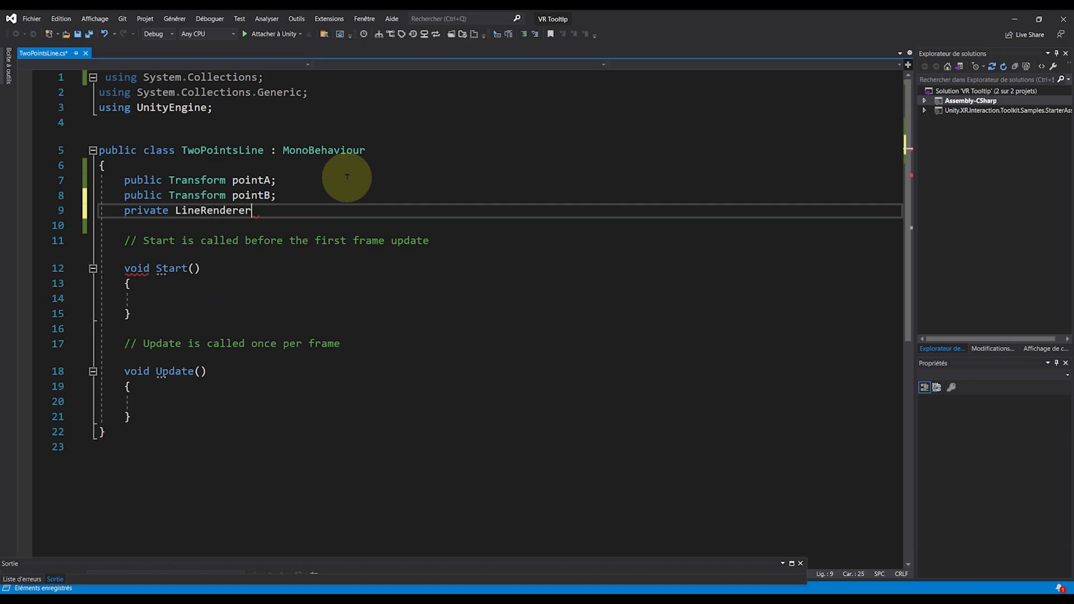
pyautogui.write('lineRend')
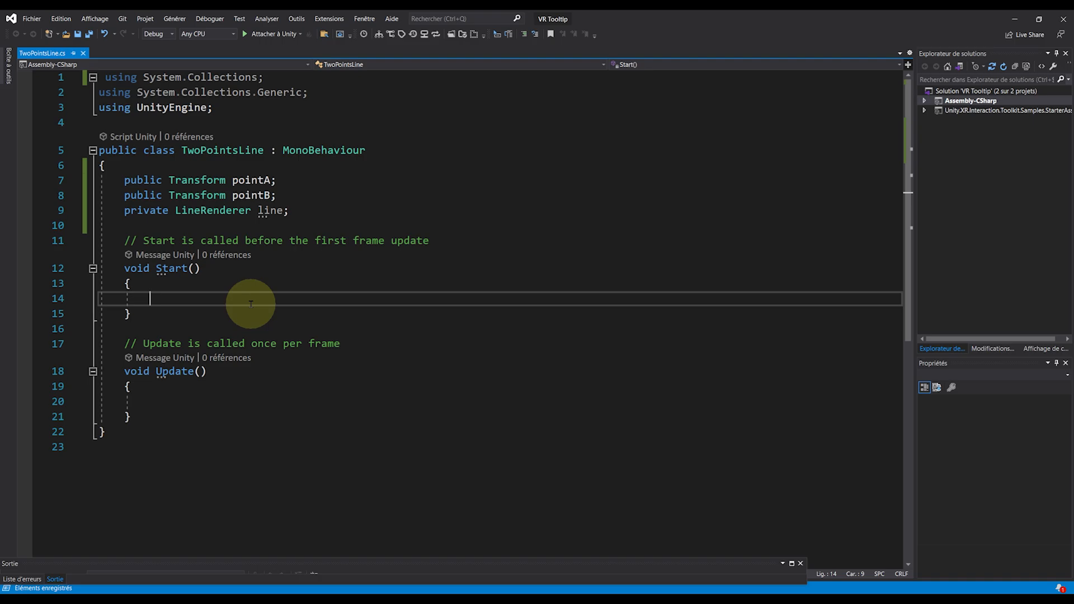
pyautogui.write('line = GetComponent<LineRenderer>();')
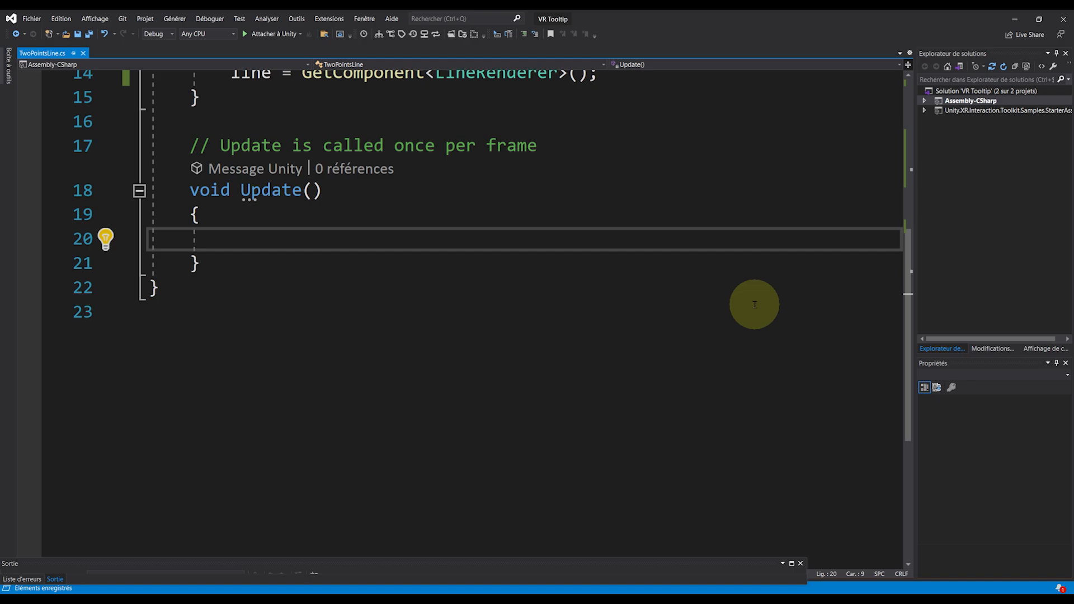
# - In Update, set positionCount and SetPosition indices 0 and 1 to pointA and pointB
pyautogui.write('line')
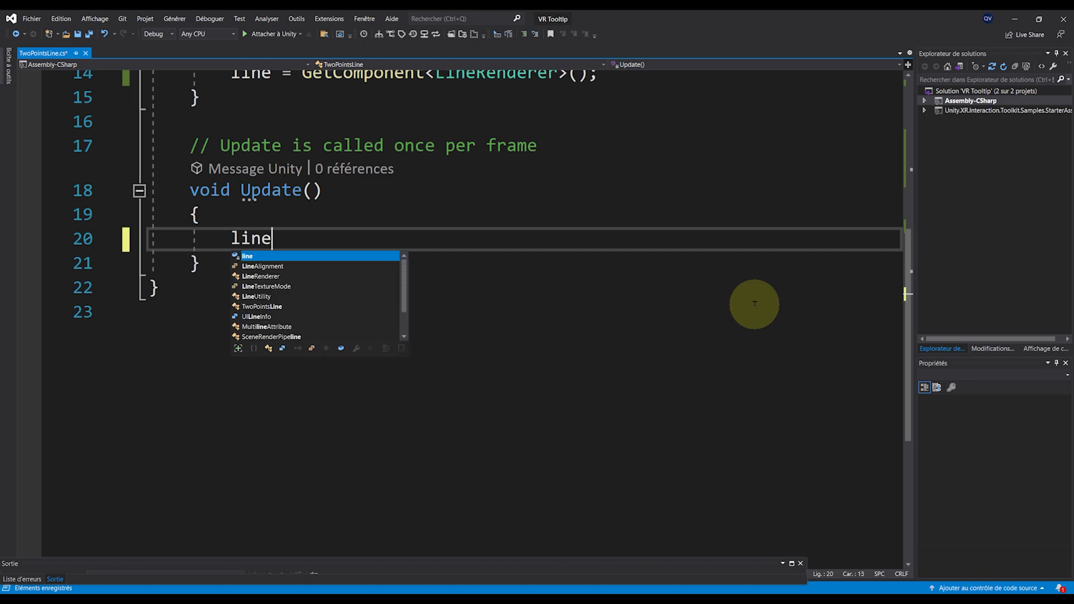
pyautogui.write('.se')
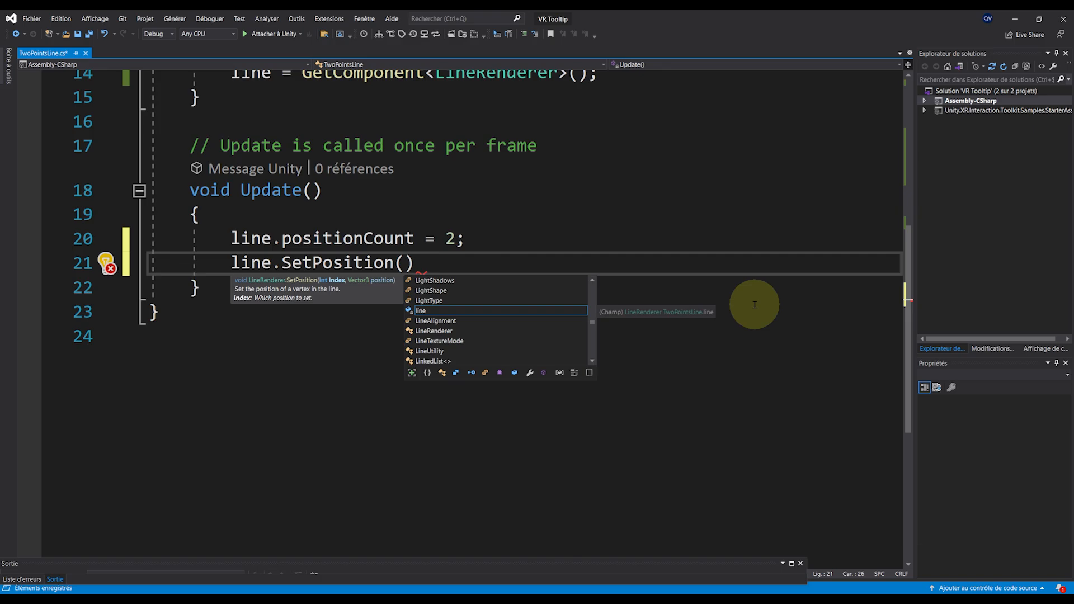
pyautogui.write('0, pointA.position')
pyautogui.write('line')
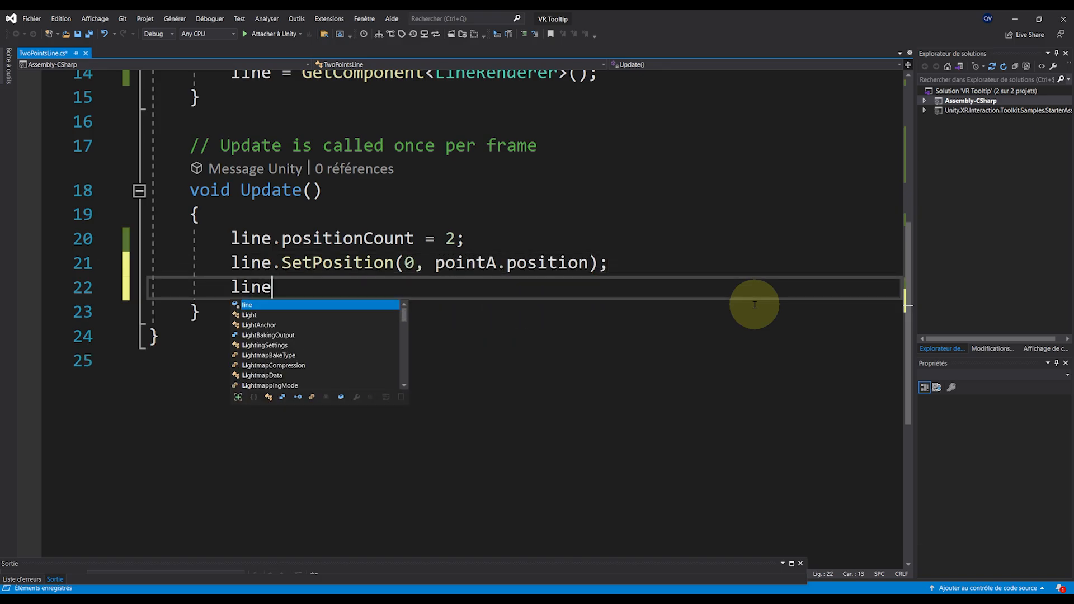
pyautogui.write('.SetPosition')
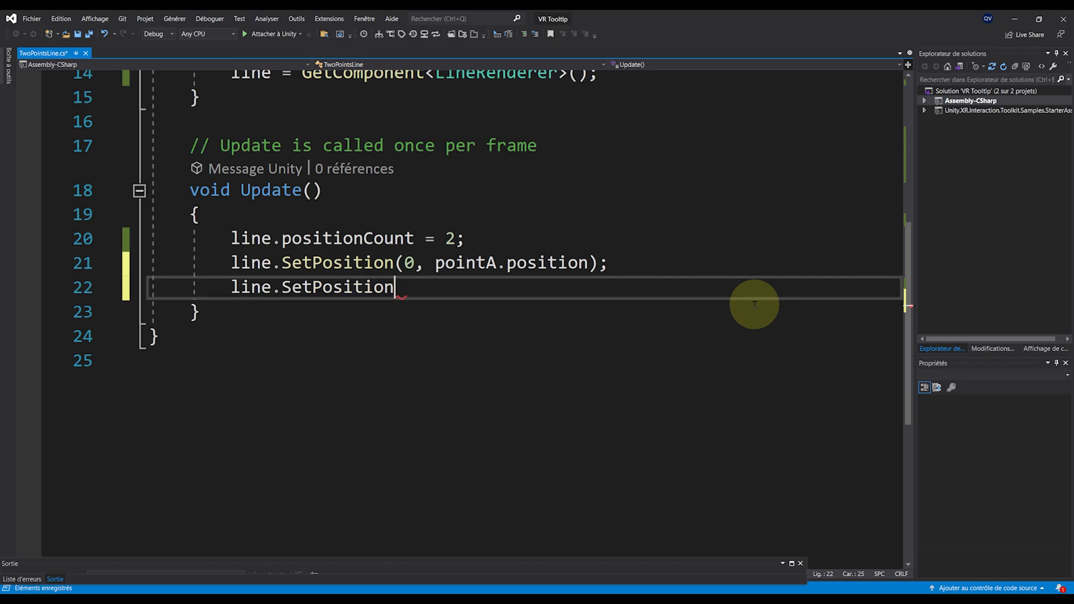
pyautogui.write('(1, pointB.position);')
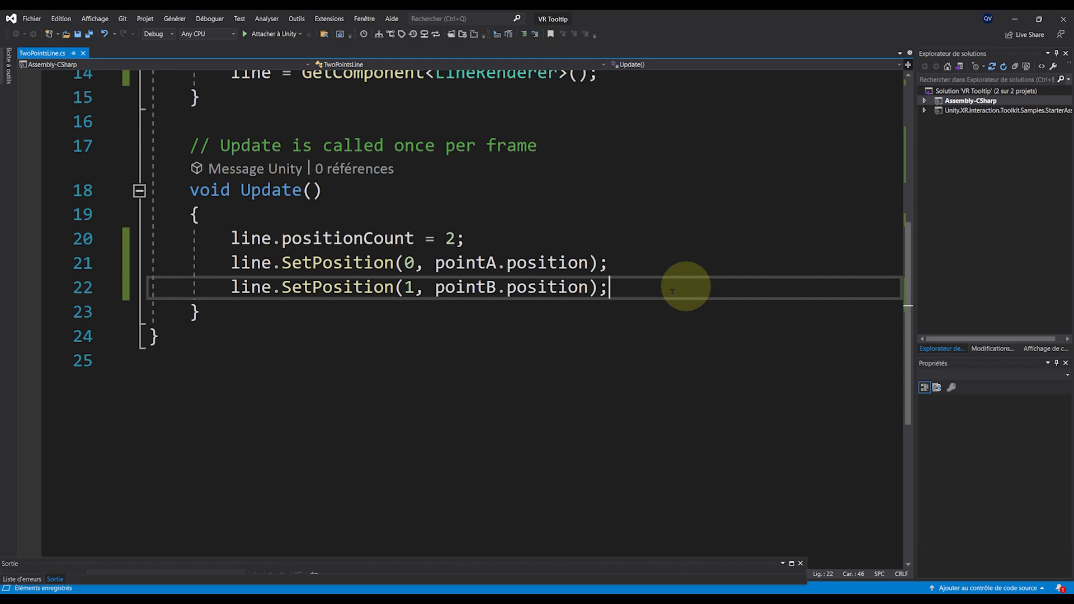
pyautogui.scroll(3)
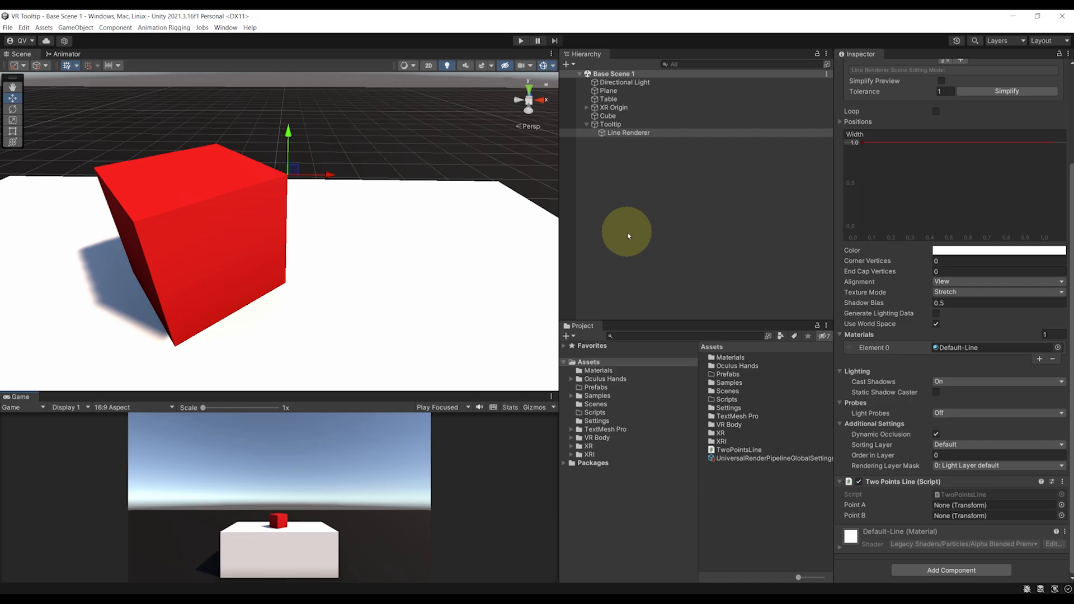
# - Add a Point B child to Tooltip and assign it to the Two Points Line's Point B field
pyautogui.rightClick(608, 124)
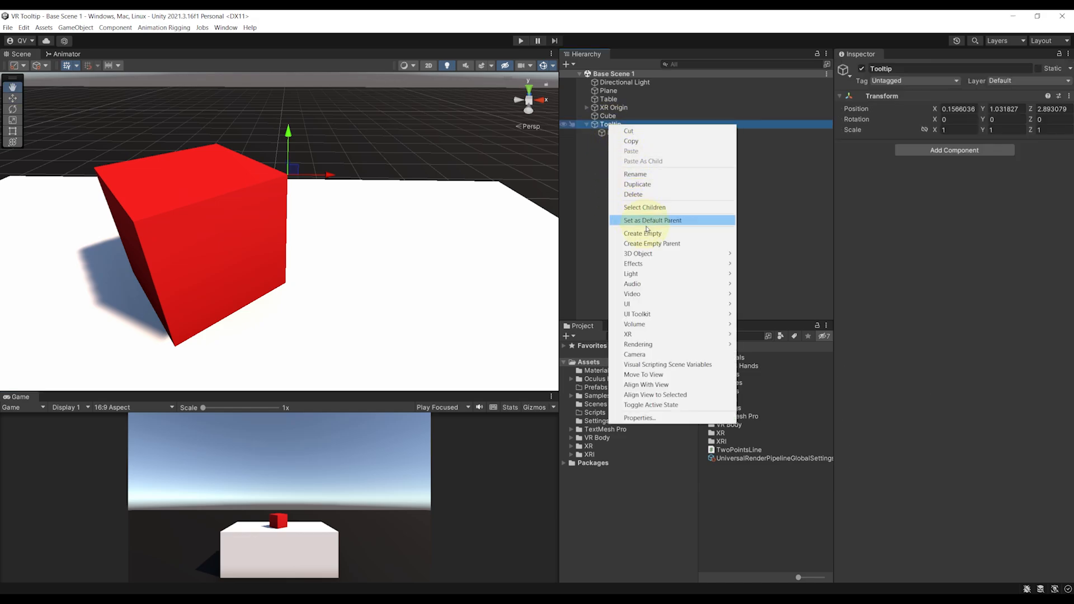
pyautogui.click(642, 233)
pyautogui.write('Point B')
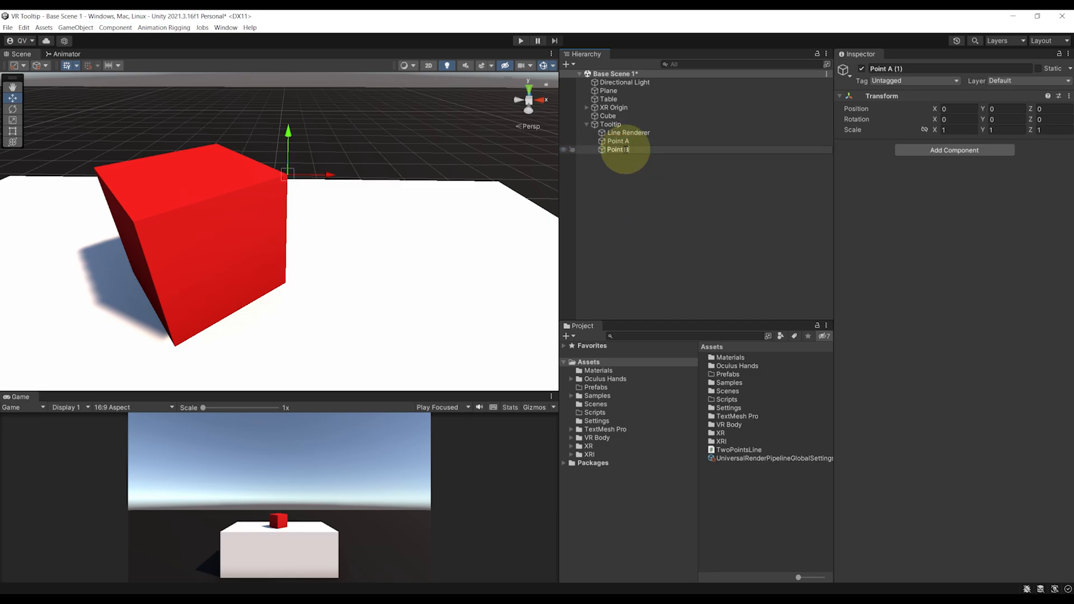
pyautogui.click(627, 132)
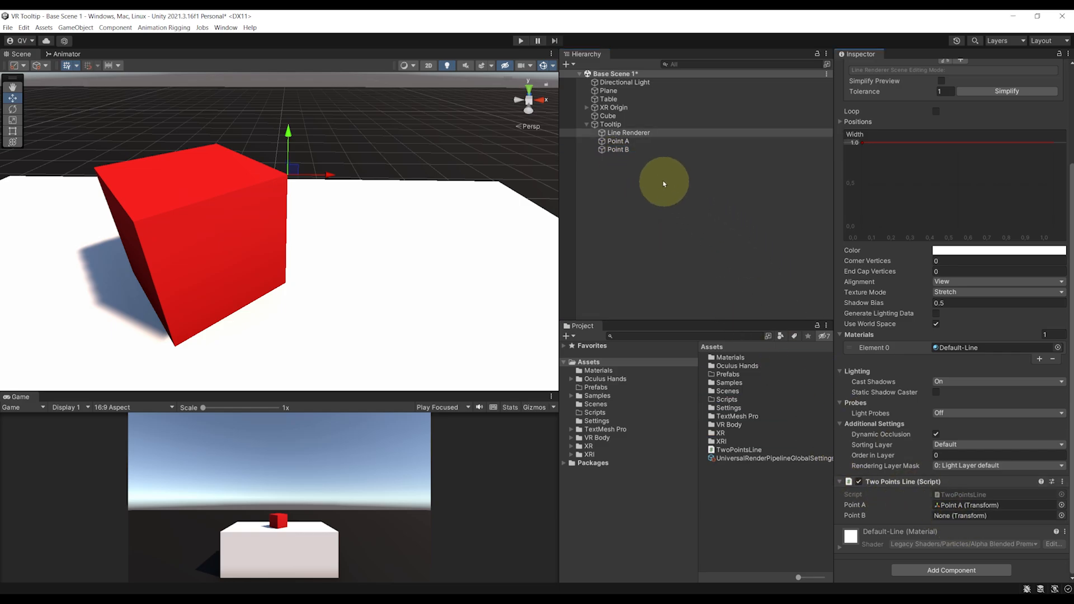
pyautogui.click(993, 515)
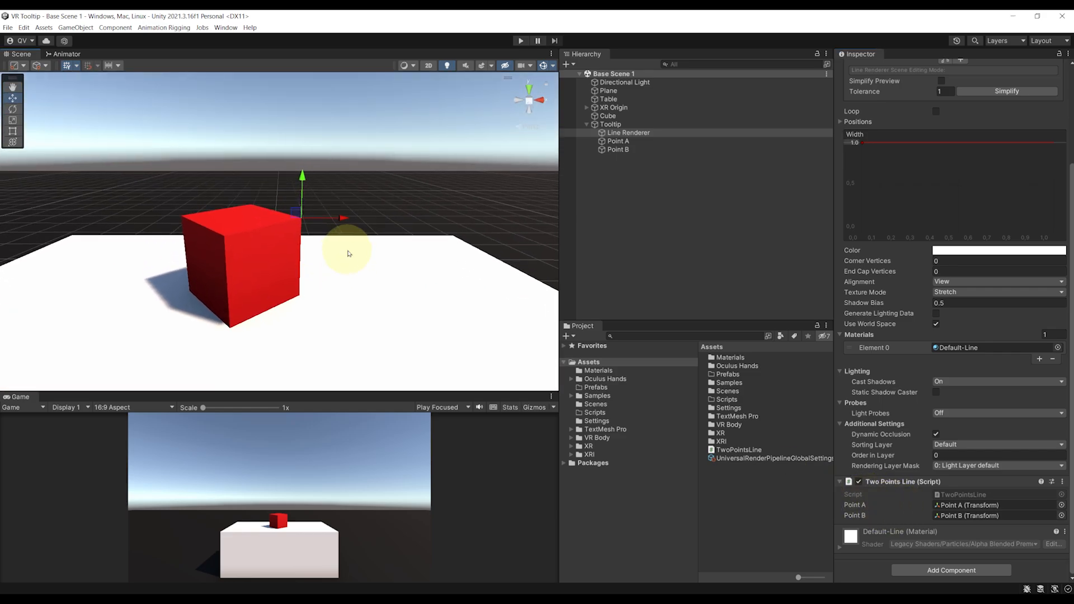
pyautogui.moveTo(369, 284)
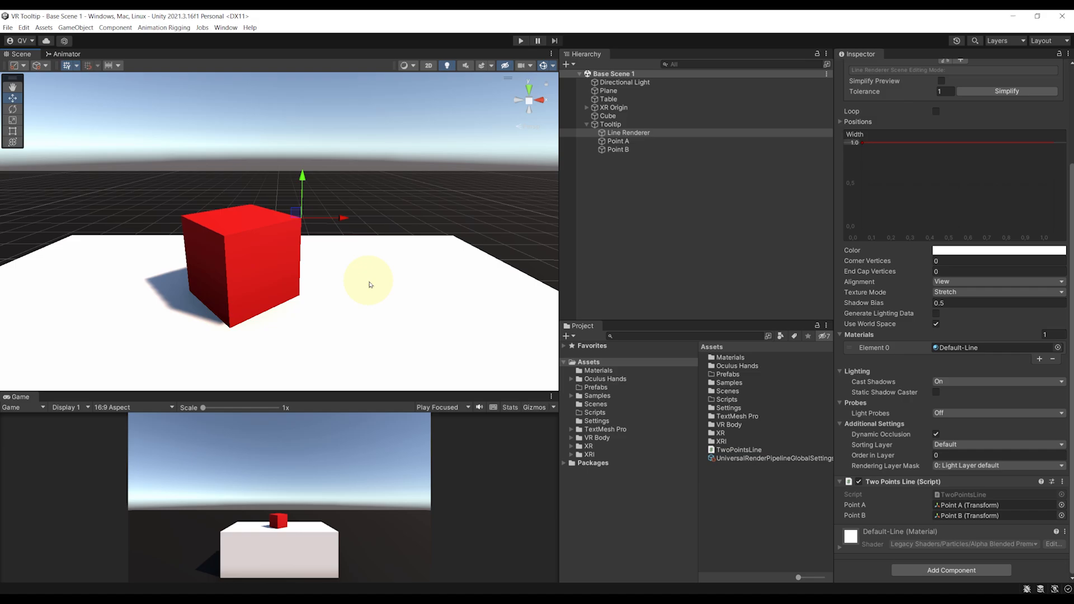
pyautogui.moveTo(374, 284)
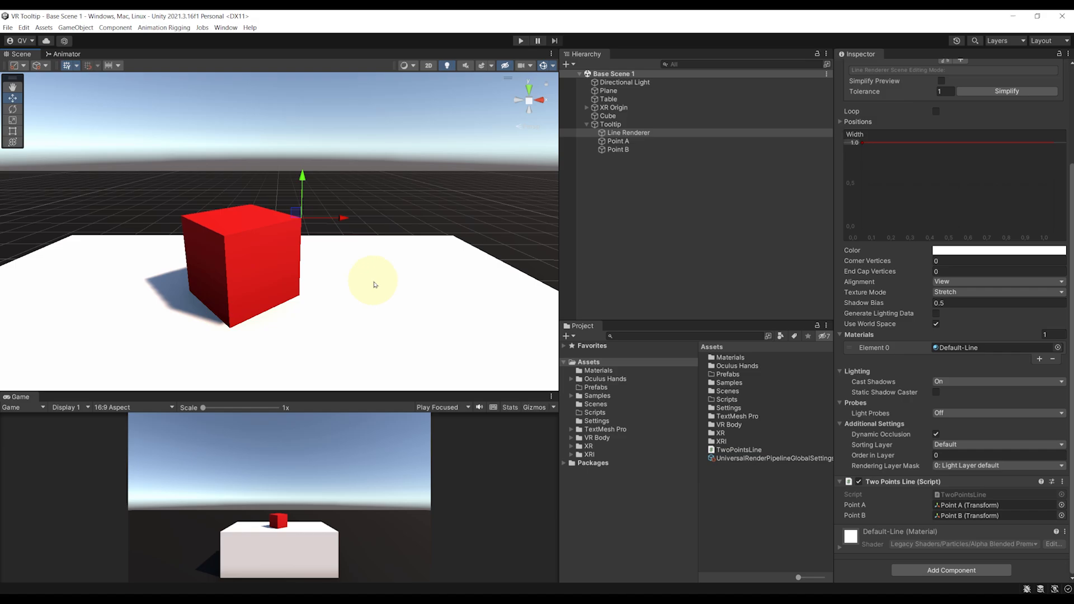
pyautogui.moveTo(466, 349)
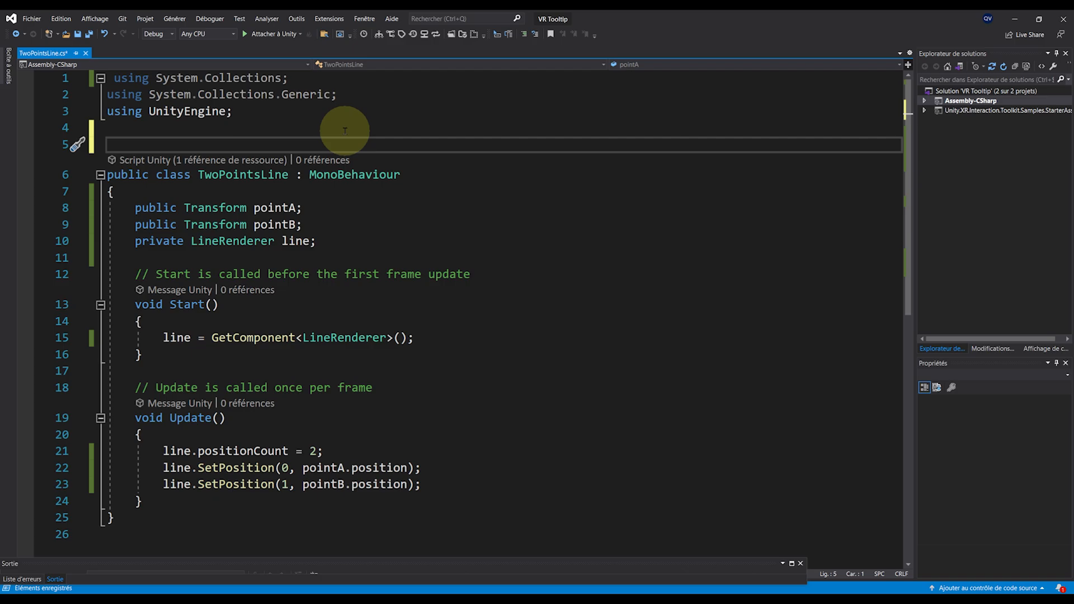
# - Add the [ExecuteInEditMode] attribute above the TwoPointsLine class declaration
pyautogui.write('[Exec')
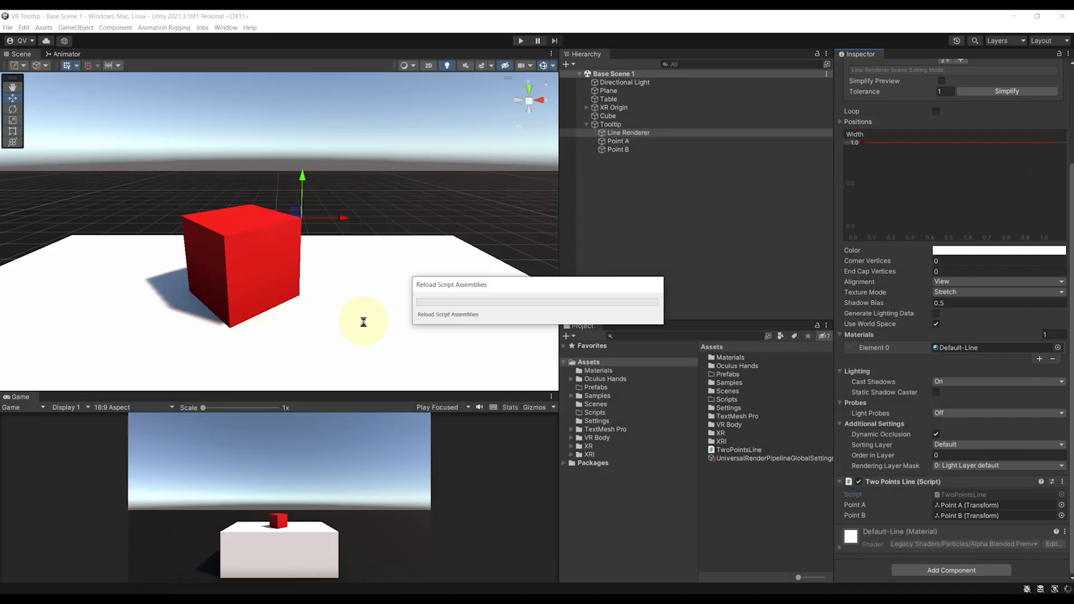
# - Give the Line Renderer a 0.005 width and a yellow colour gradient
pyautogui.click(618, 149)
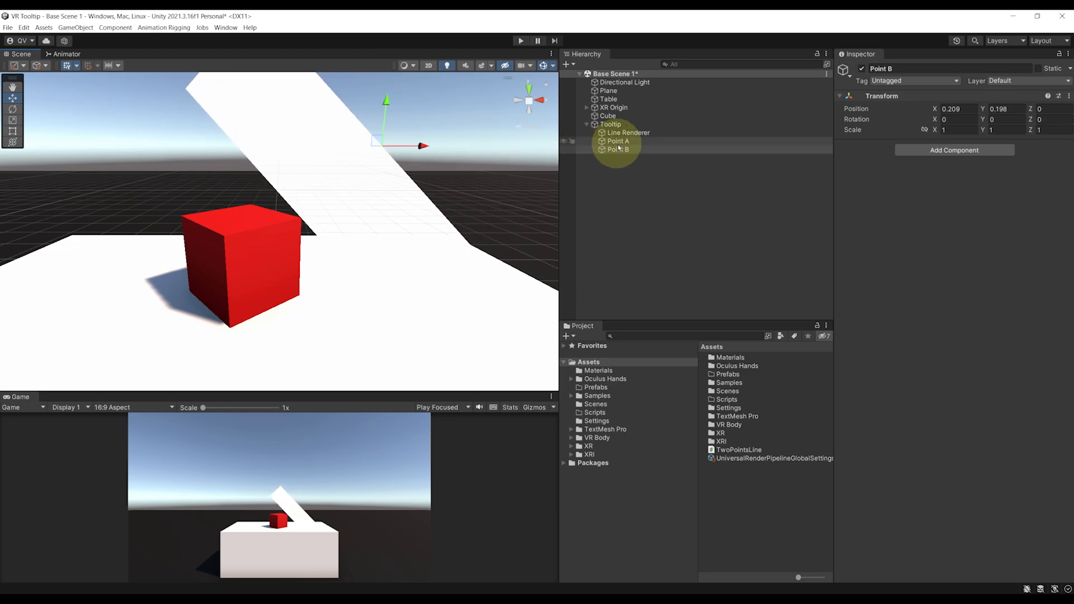
pyautogui.click(628, 132)
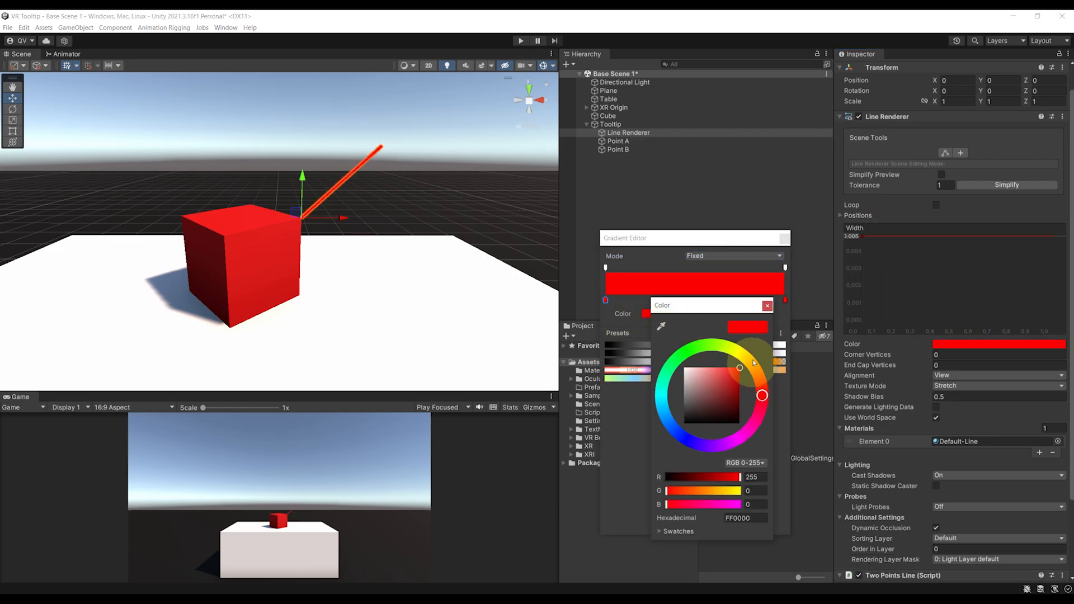
pyautogui.click(767, 305)
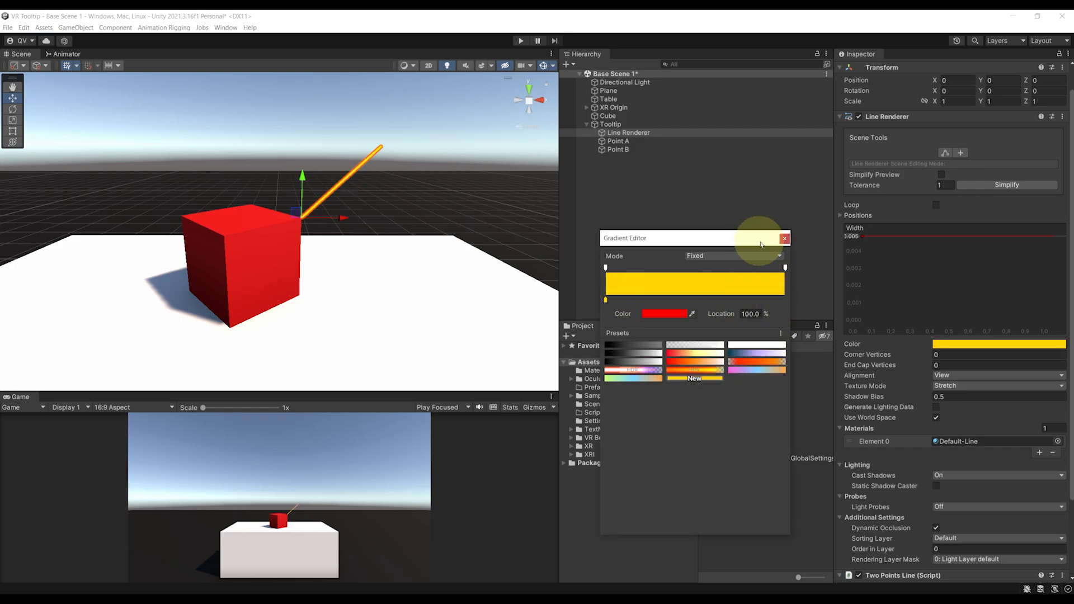
pyautogui.click(784, 238)
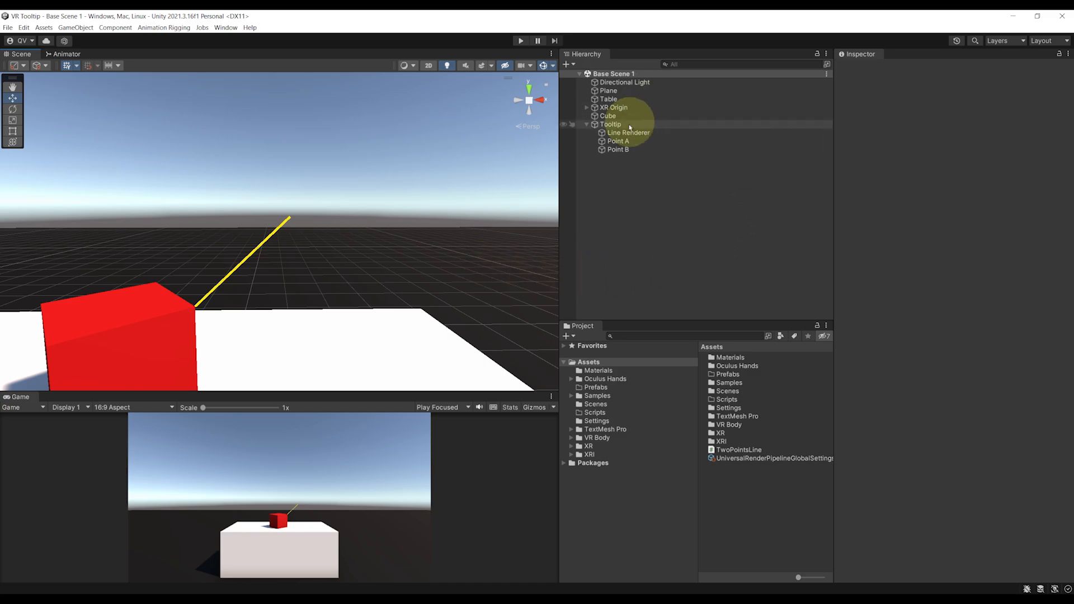
# - Add a World Space Canvas under Point B, scaled to 0.001, position reset and resized small
pyautogui.rightClick(616, 149)
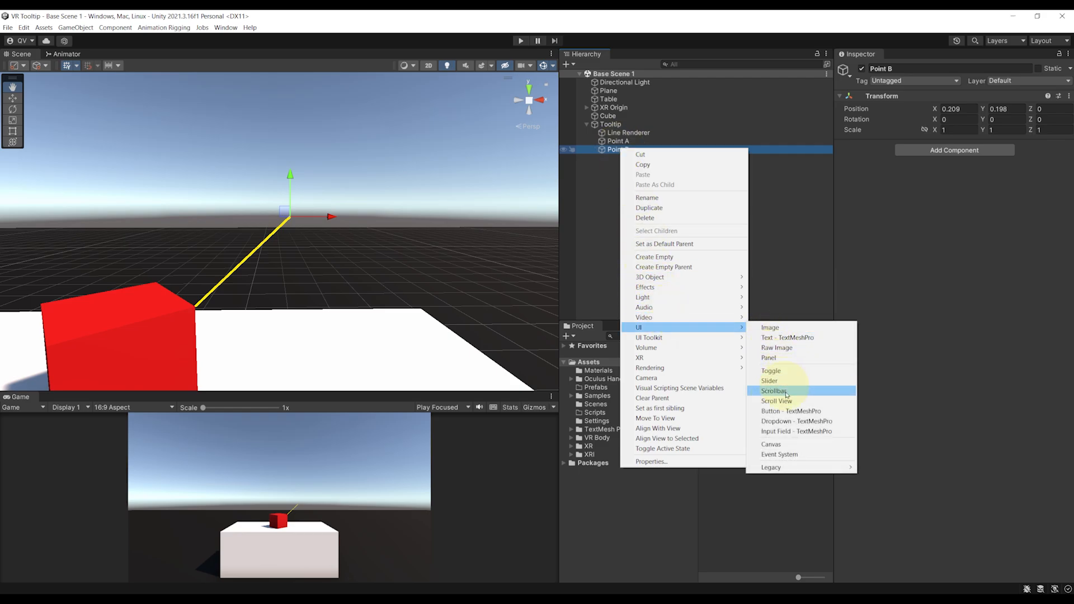
pyautogui.click(769, 443)
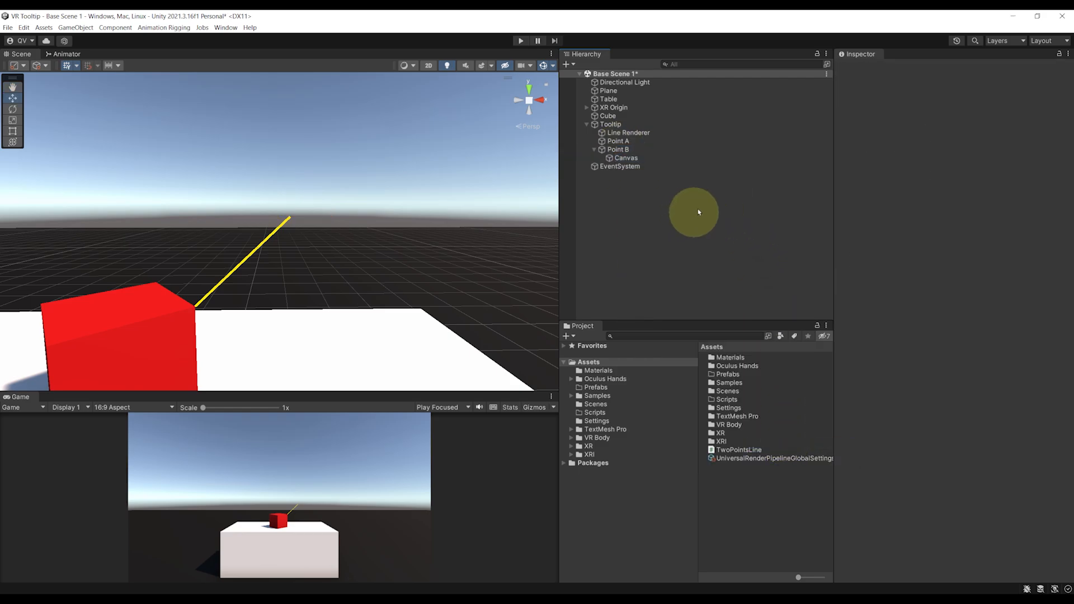
pyautogui.click(624, 158)
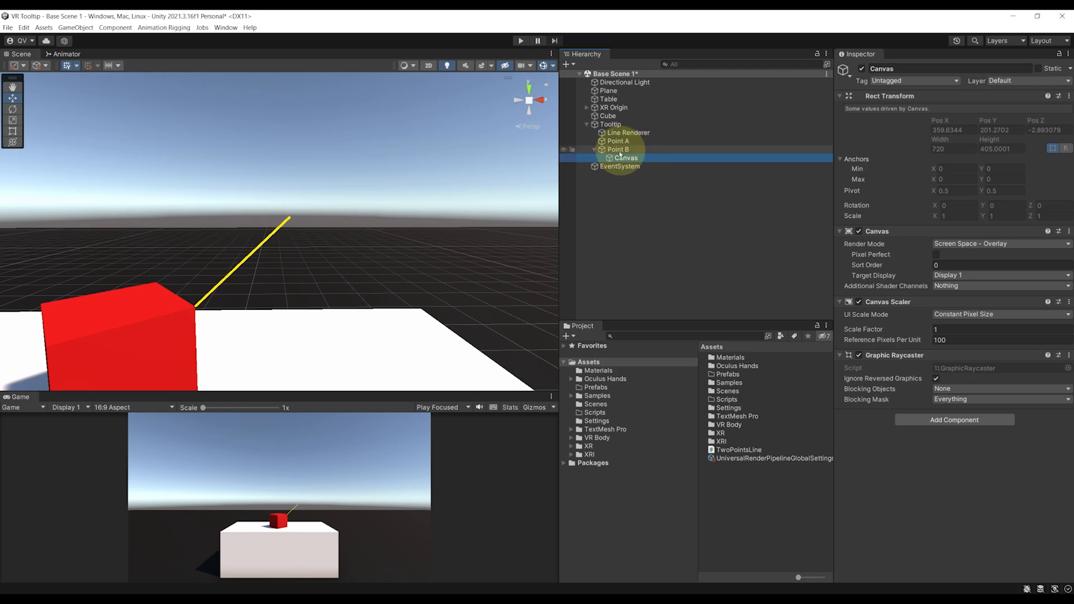
pyautogui.click(625, 157)
pyautogui.write('0.001')
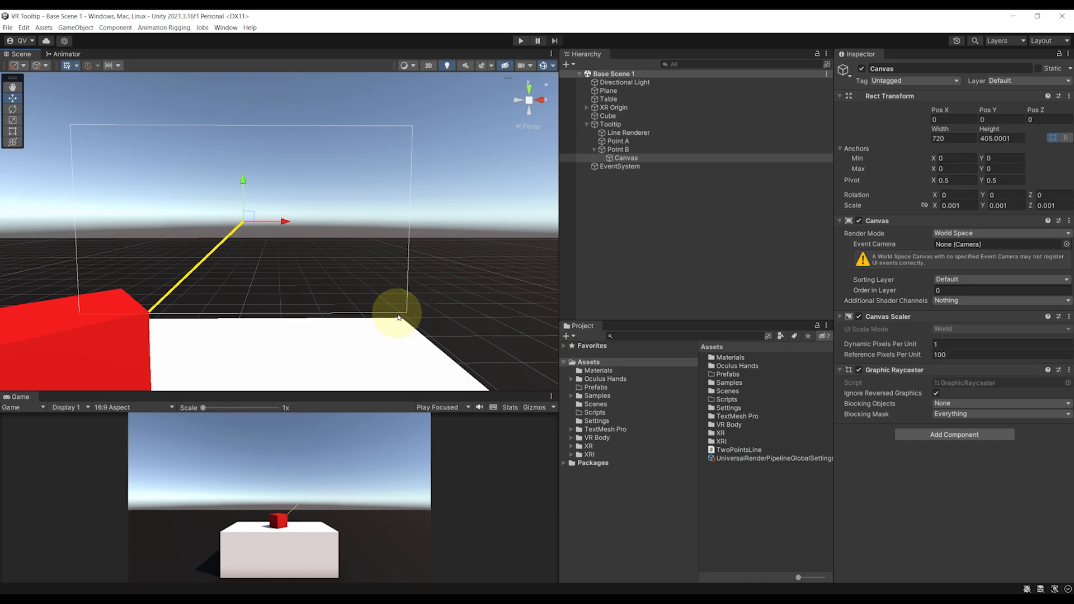
pyautogui.moveTo(77, 204)
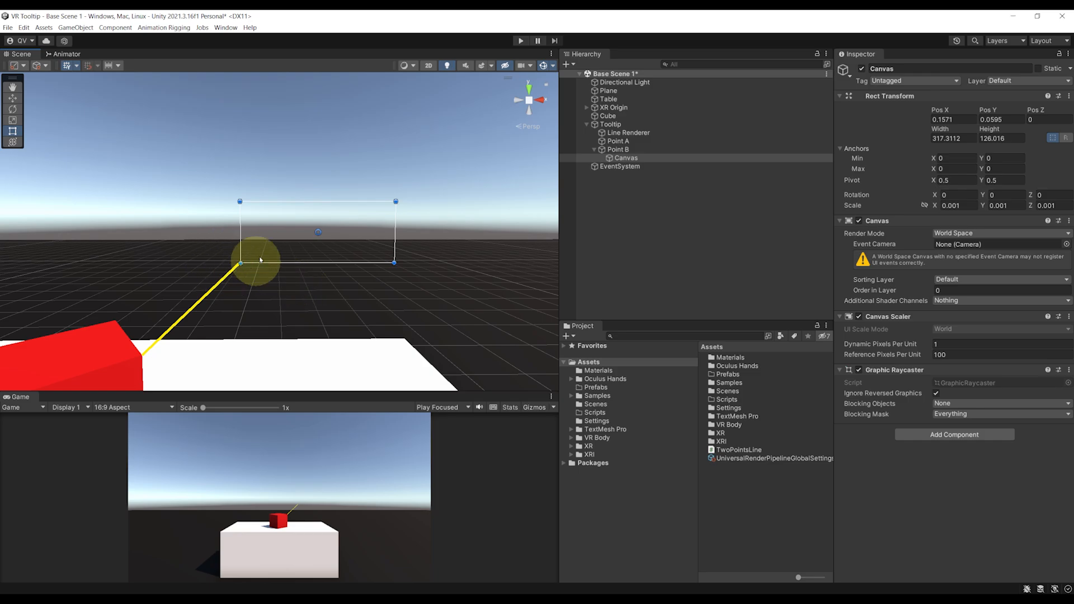
pyautogui.click(624, 158)
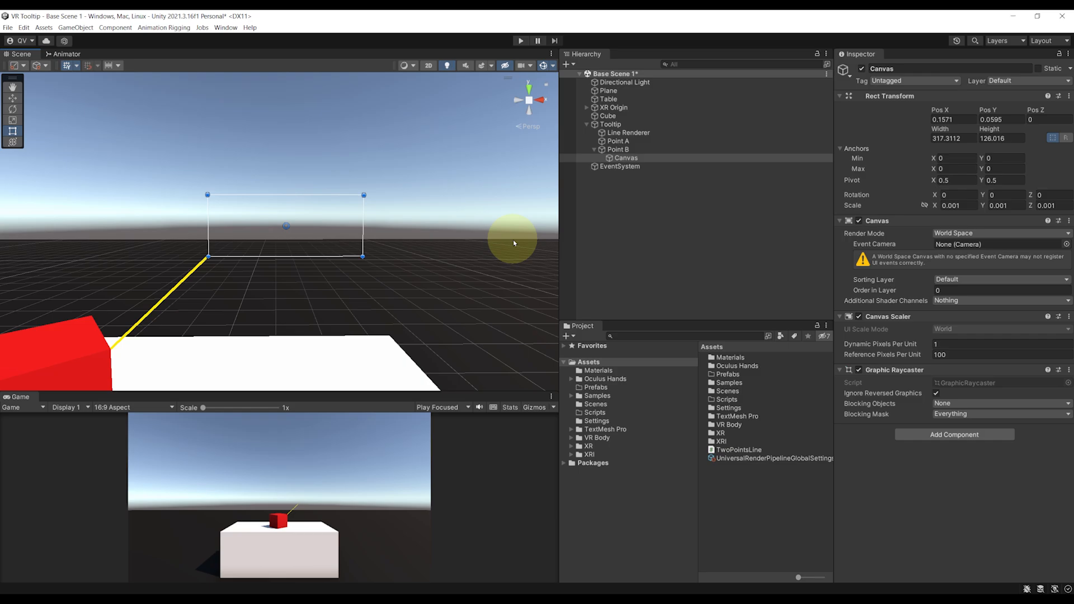
pyautogui.click(625, 158)
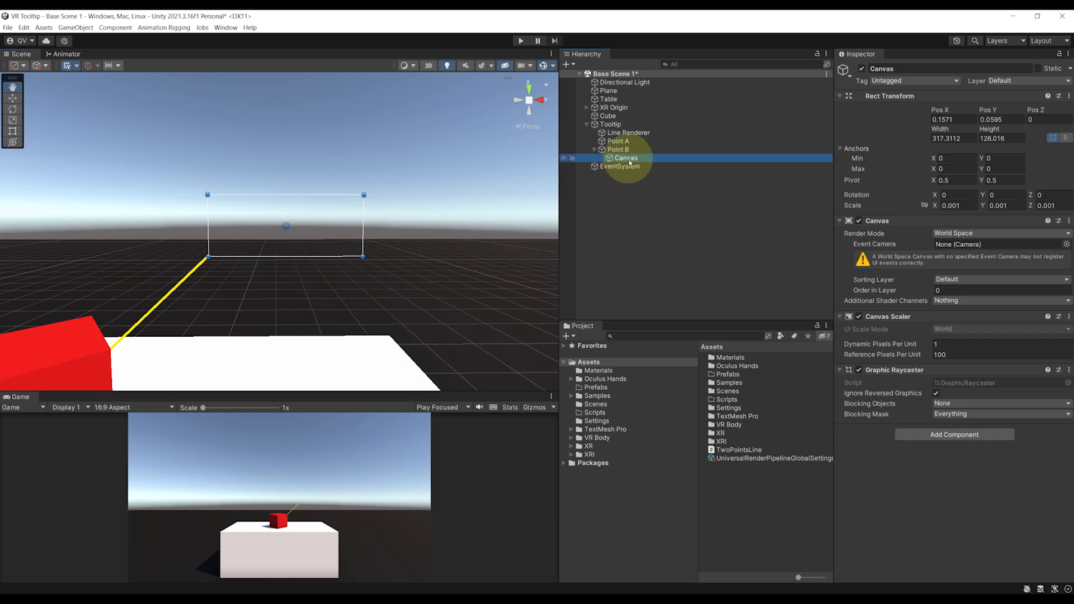
# - Add a panel to the Canvas with Source Image set to None and a yellow colour
pyautogui.rightClick(625, 158)
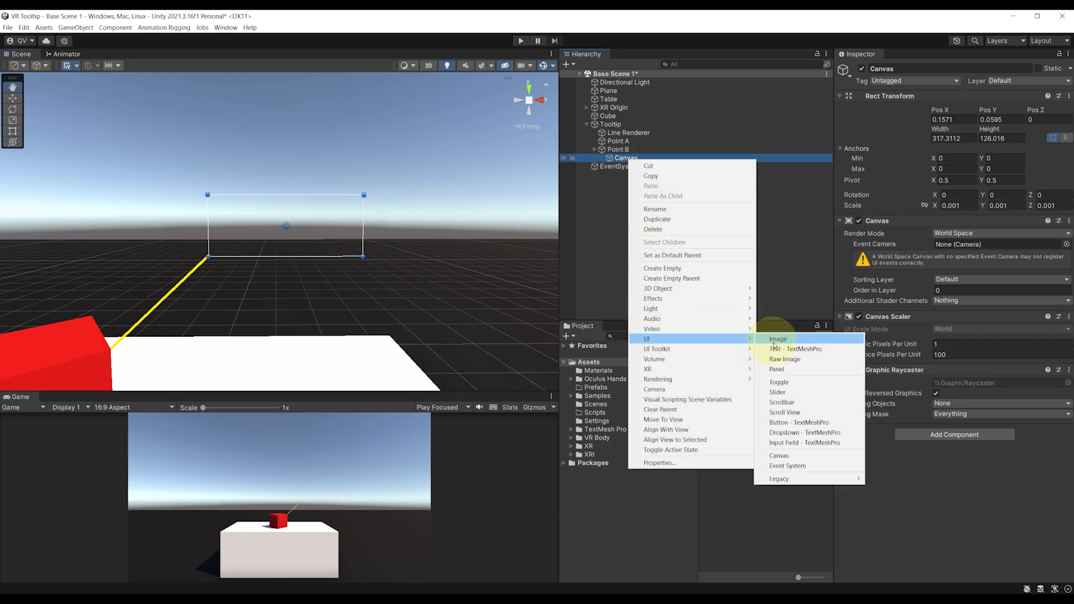
pyautogui.click(777, 370)
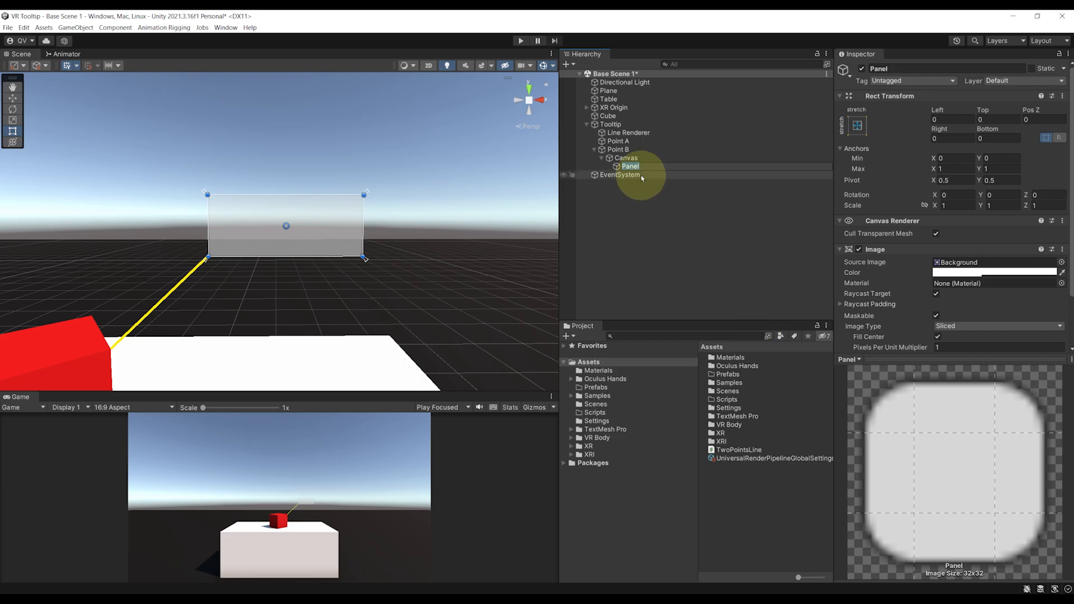
pyautogui.click(629, 166)
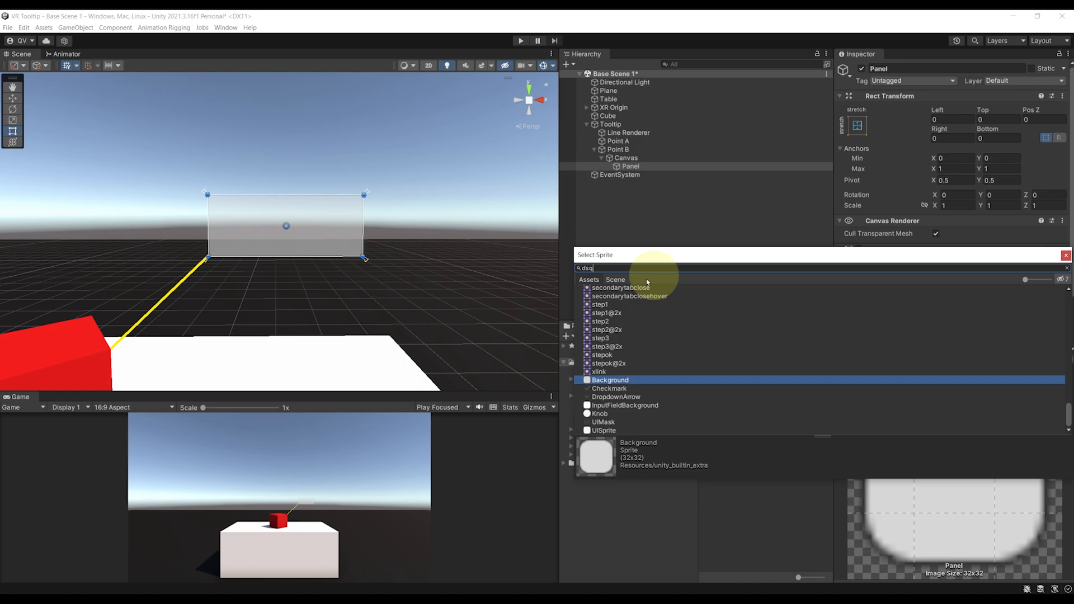
pyautogui.click(1066, 254)
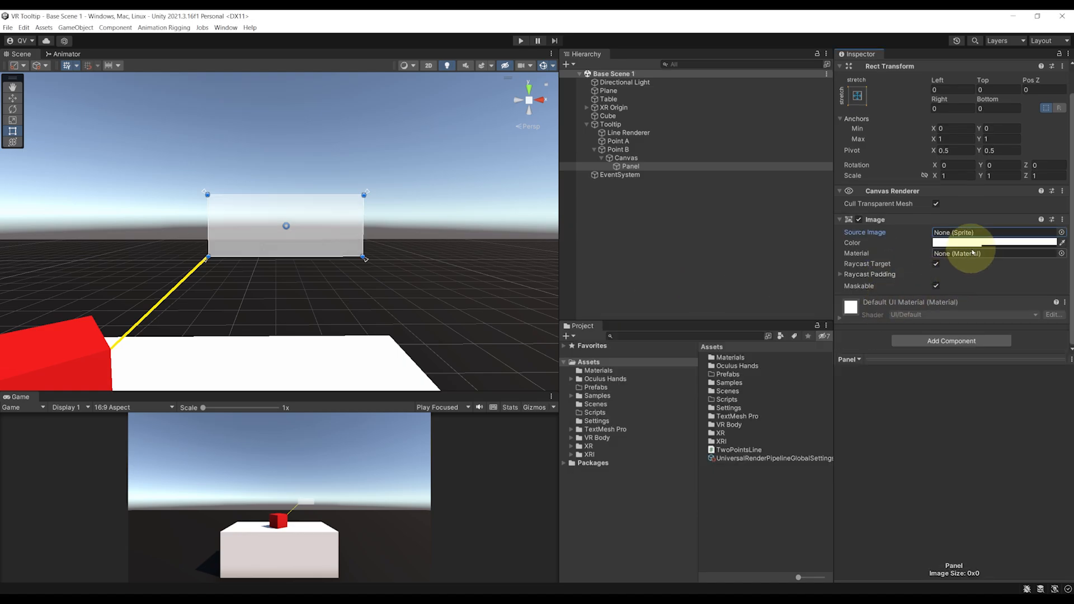
pyautogui.click(993, 243)
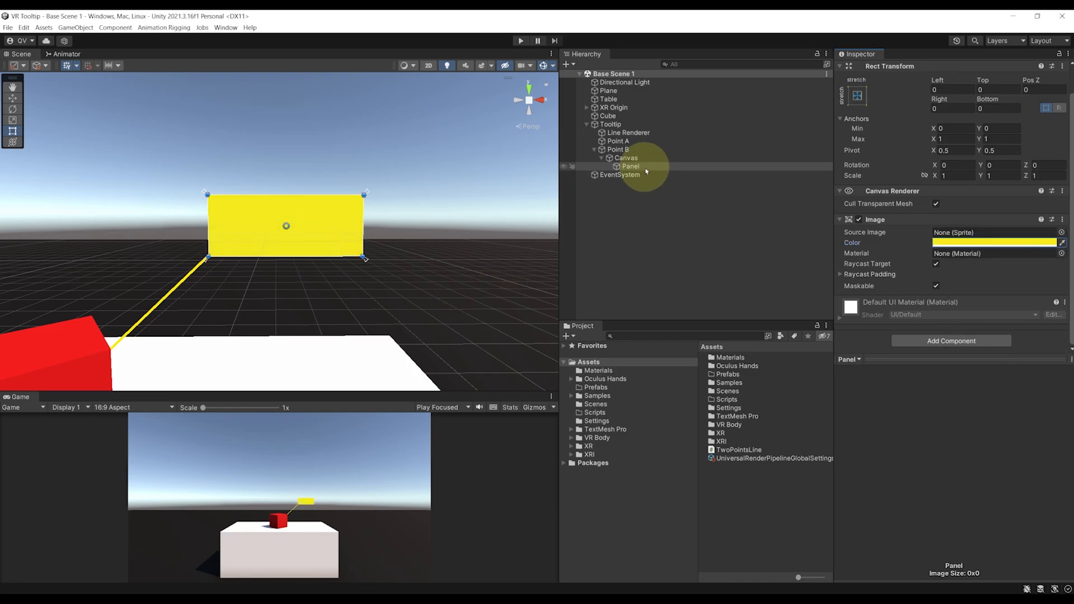
# - Duplicate the yellow panel, naming the two panels Outline and Background
pyautogui.click(630, 166)
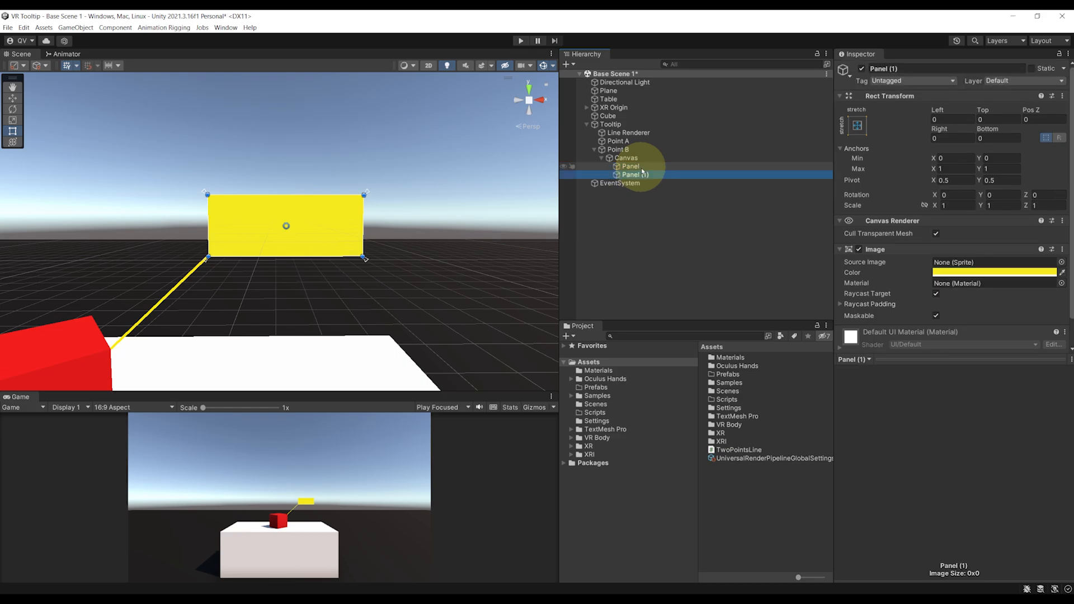
pyautogui.click(629, 166)
pyautogui.write('Outline')
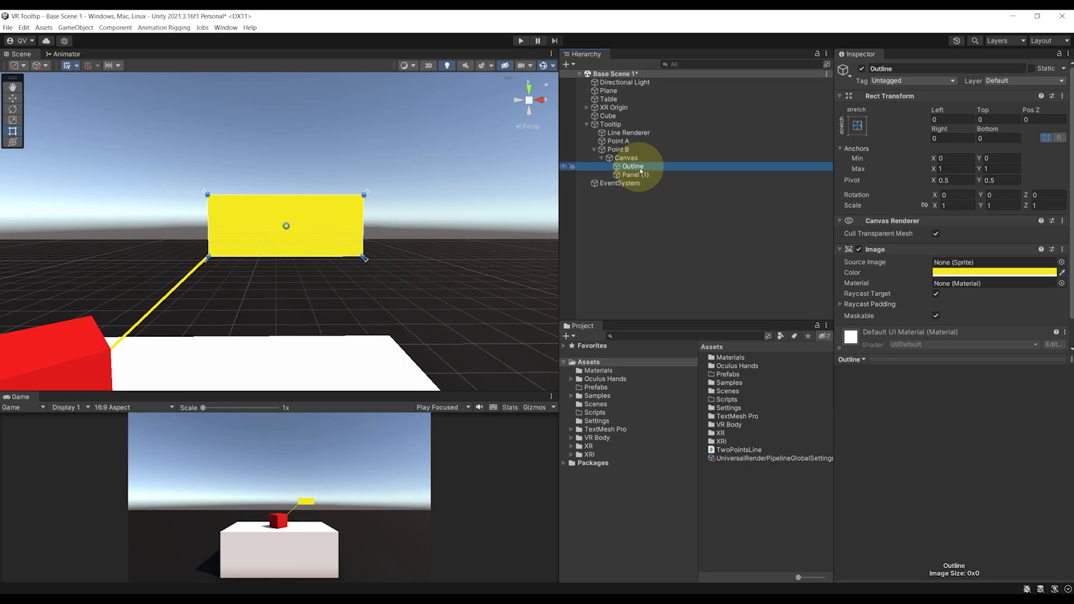
pyautogui.click(637, 174)
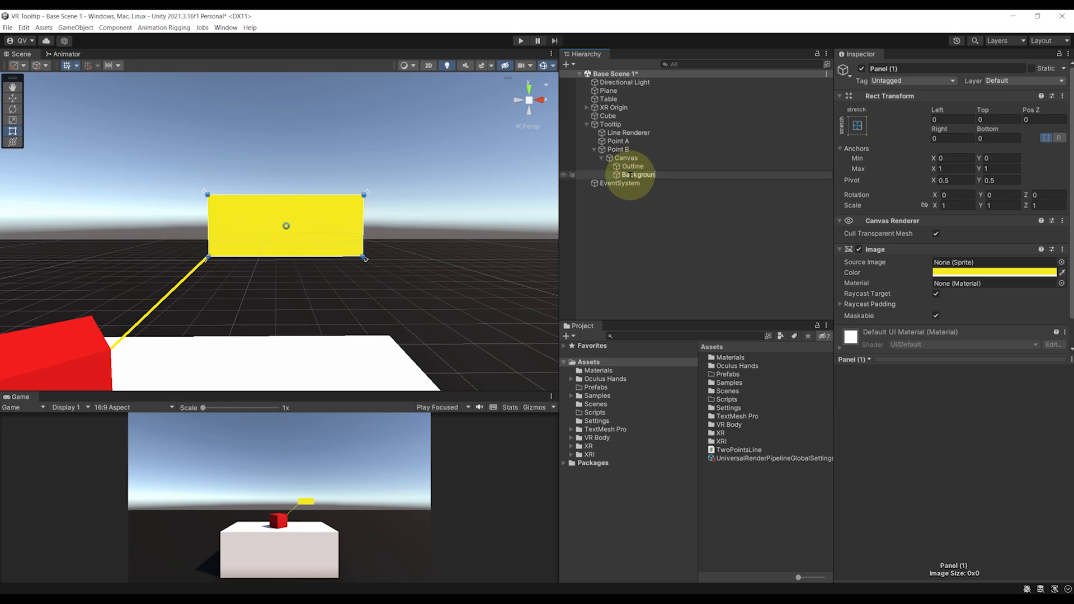
pyautogui.click(639, 174)
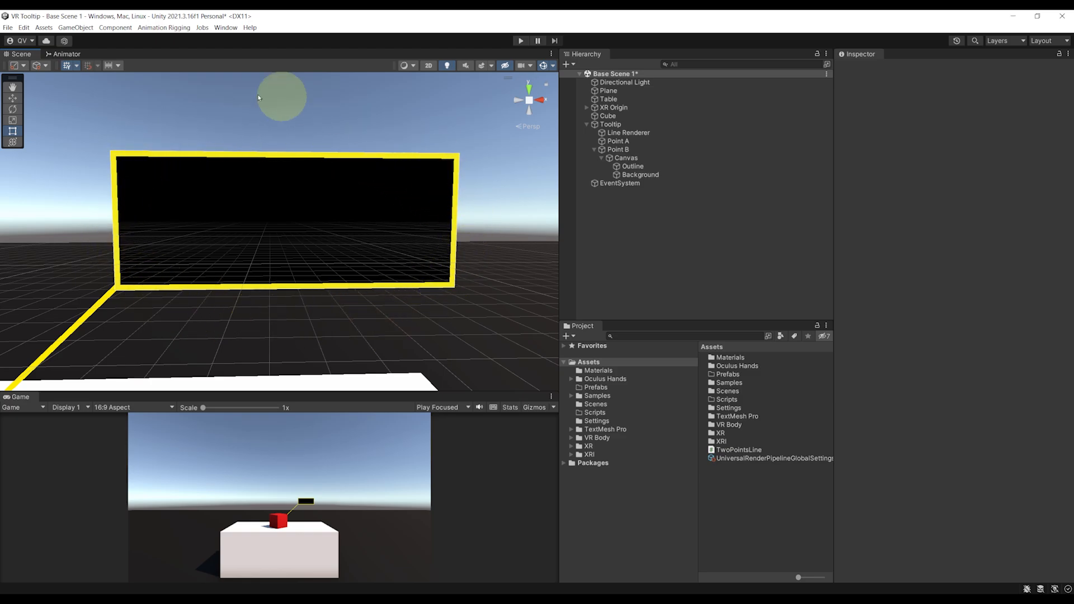
pyautogui.moveTo(269, 347)
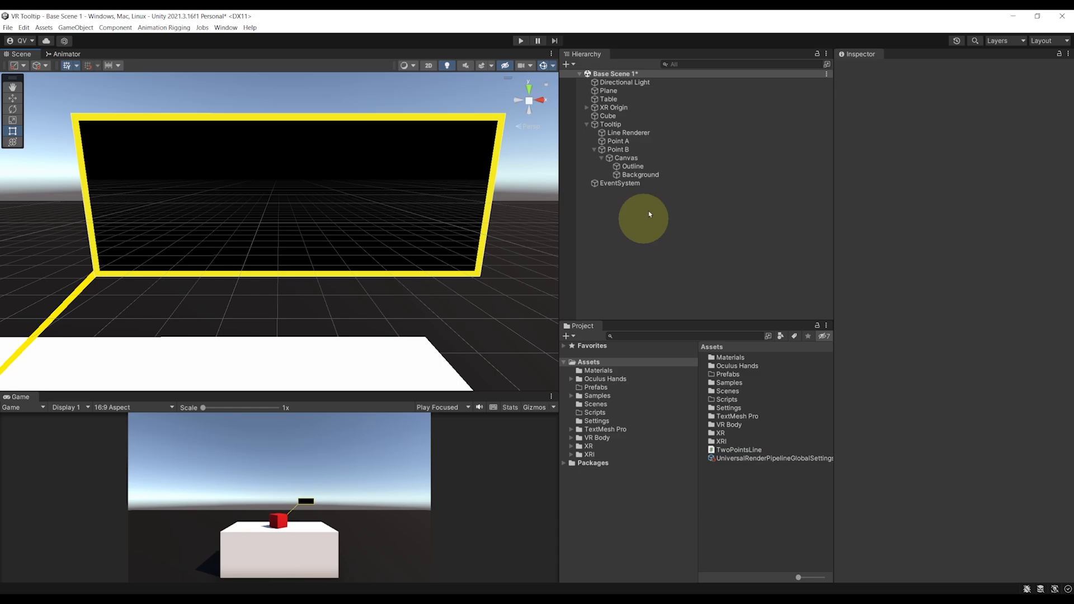
# - Add a stretched, centre-aligned TextMeshPro label reading 'This is not a cube' under Background
pyautogui.rightClick(640, 174)
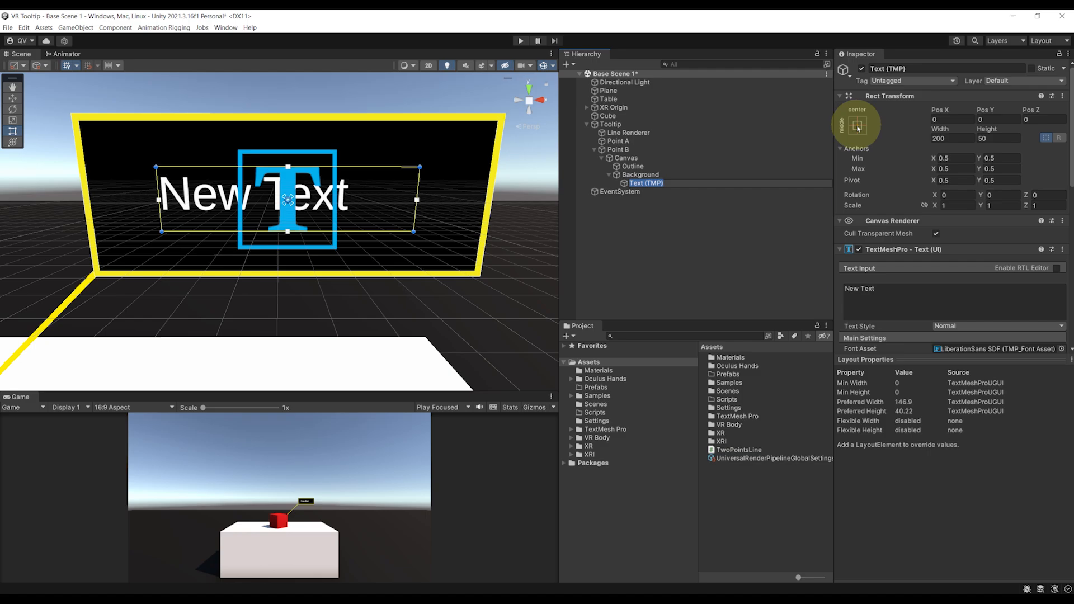
pyautogui.click(857, 126)
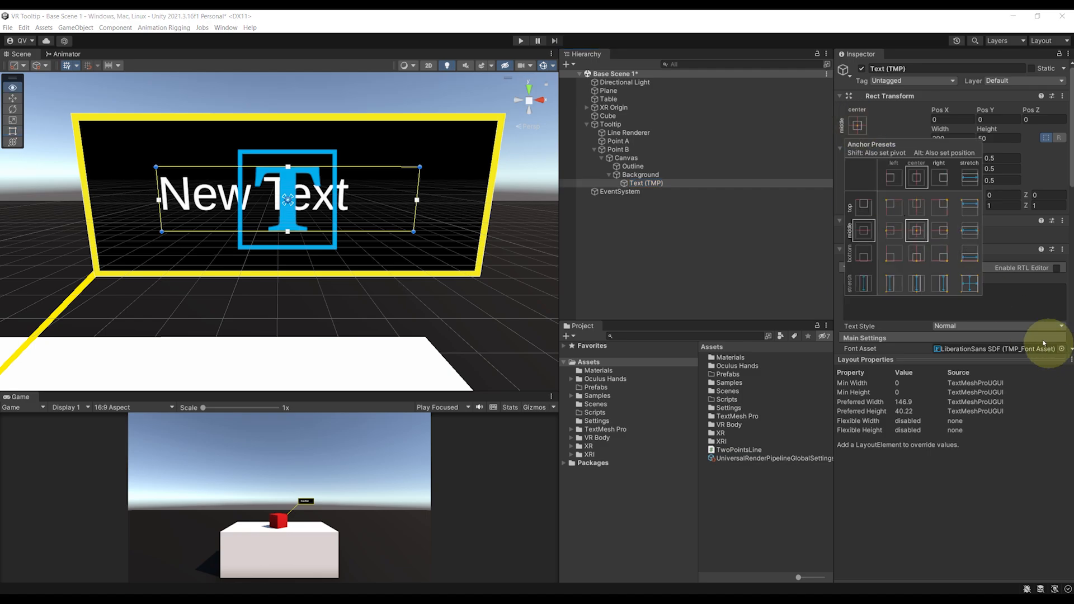
pyautogui.click(968, 283)
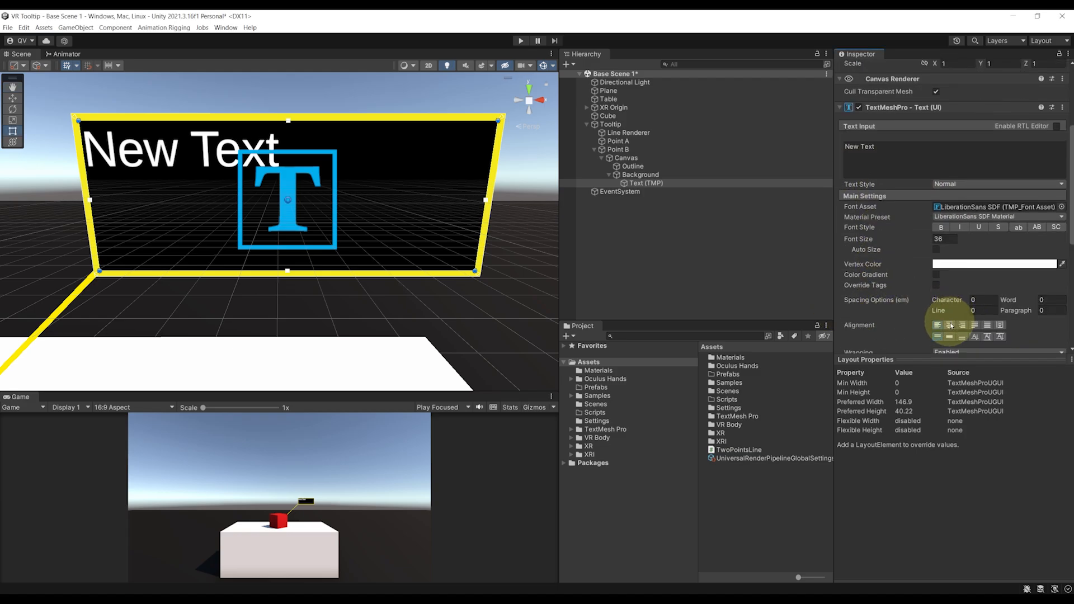
pyautogui.click(950, 336)
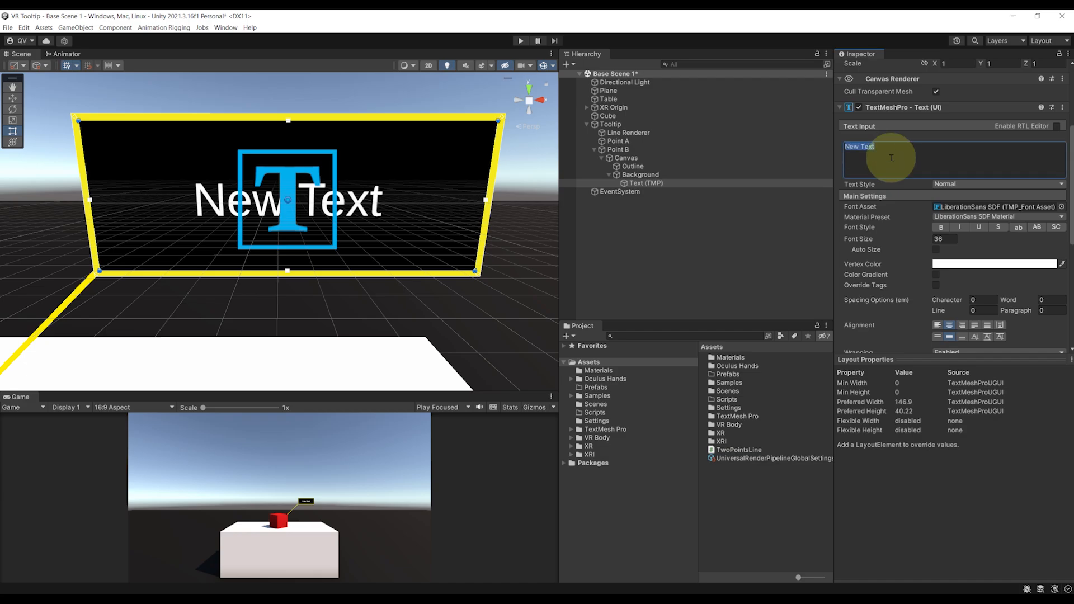
pyautogui.write('This is not a')
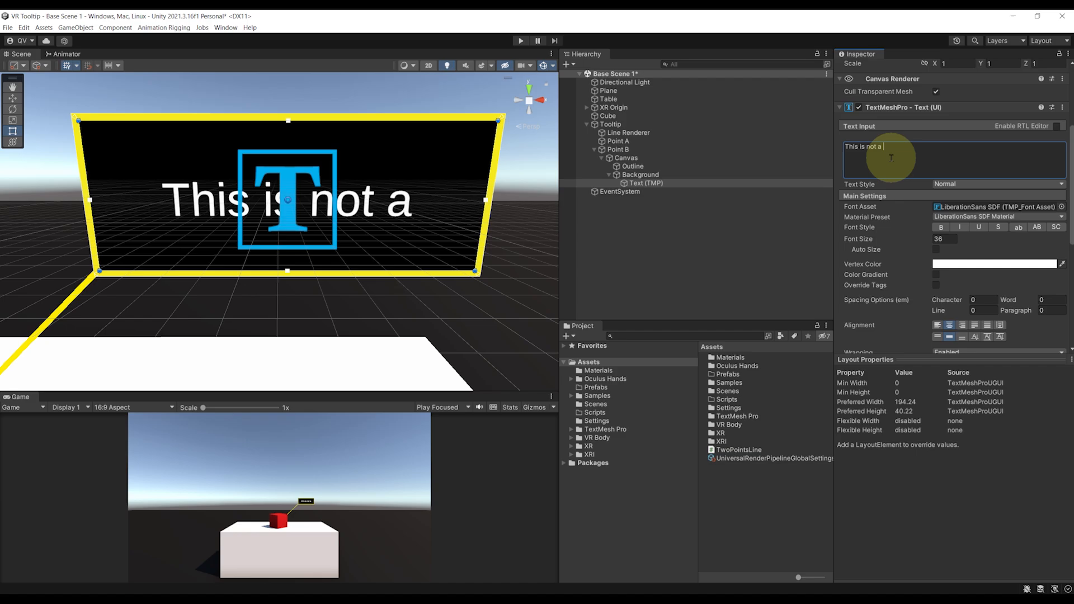
pyautogui.write('cube')
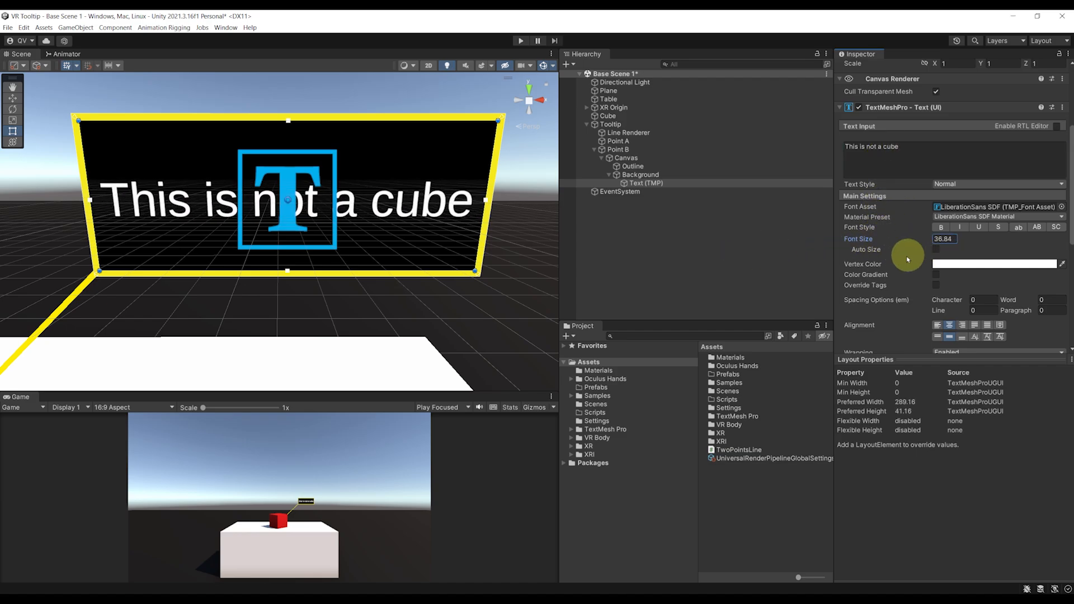
pyautogui.scroll(-3)
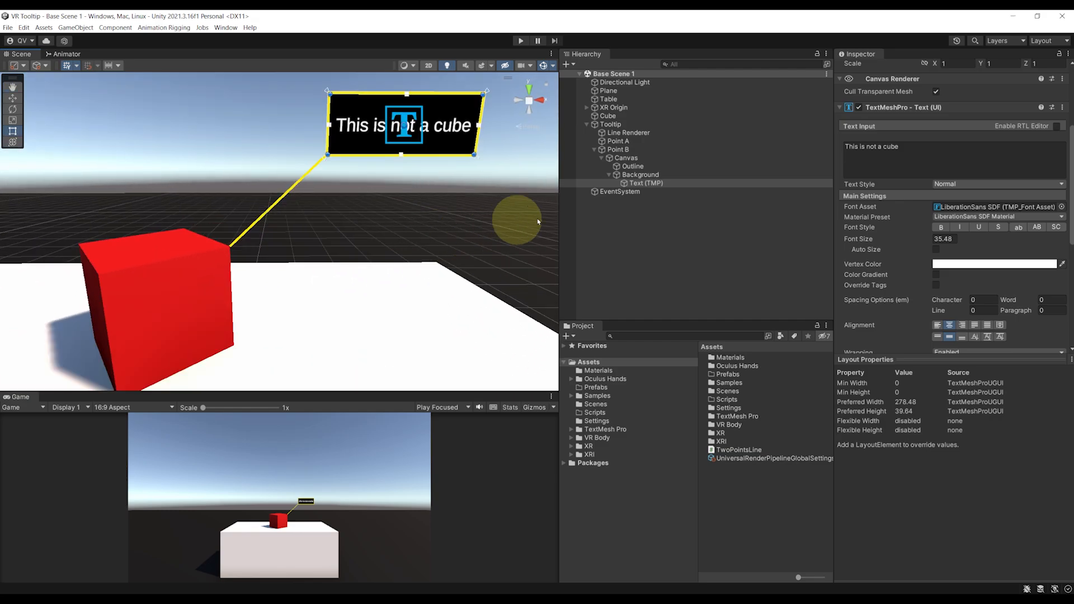
# - Drag Point B down in the Scene view so the tooltip panel sits closer to the red cube
pyautogui.click(617, 150)
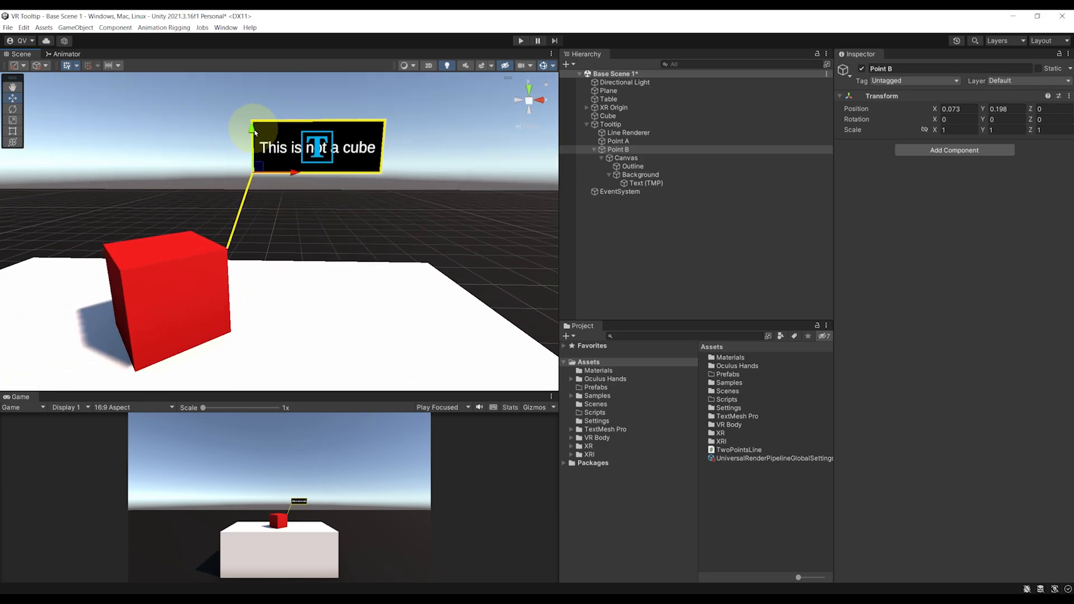
pyautogui.moveTo(317, 144); pyautogui.dragTo(332, 189)
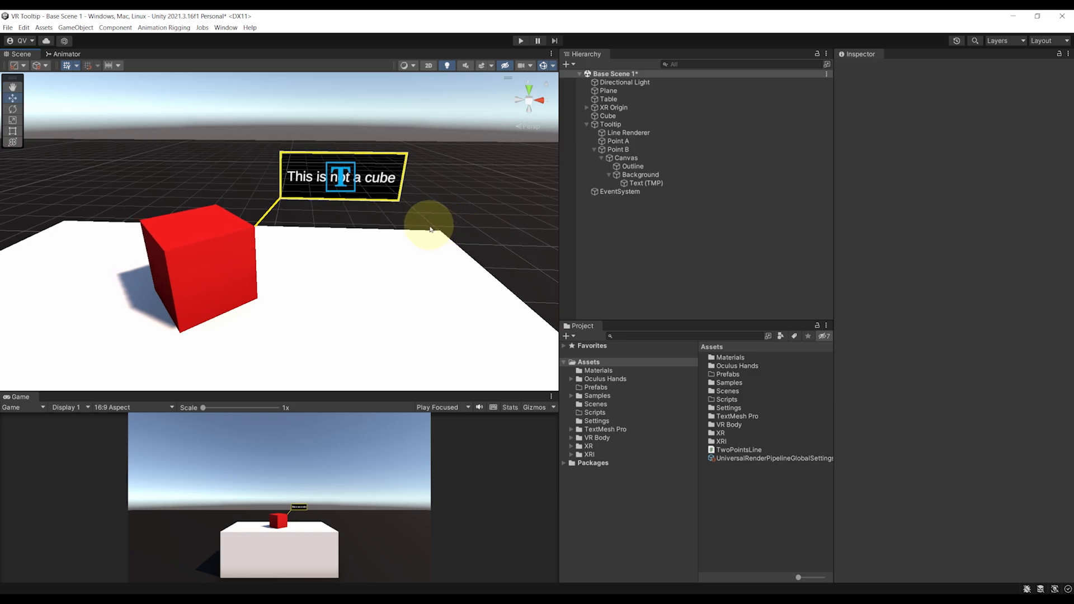
pyautogui.click(617, 149)
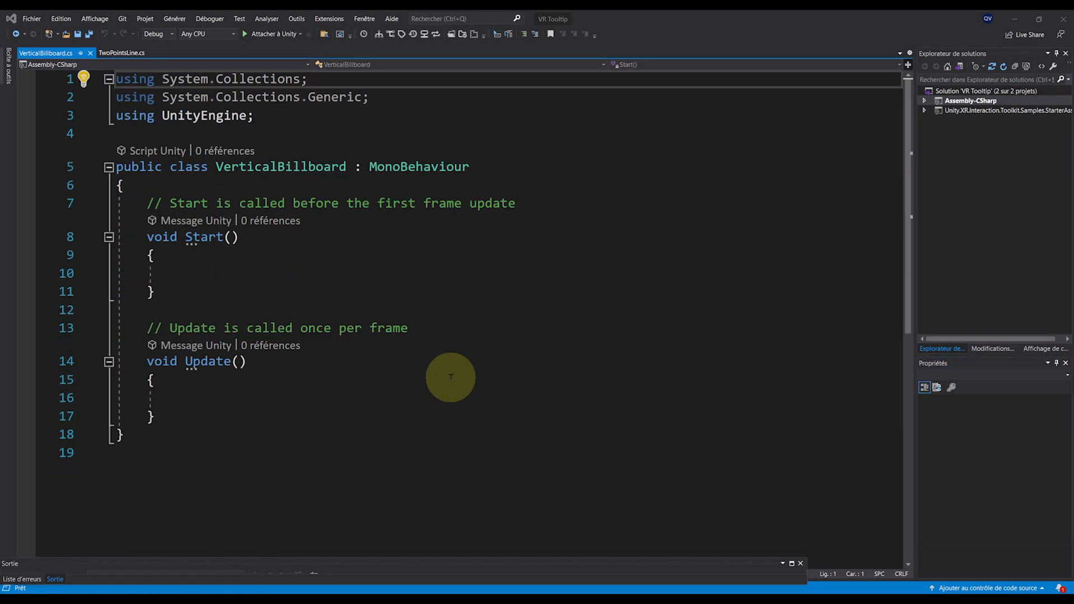
# - Add 'public Transform target;' and 'transform.LookAt(target, Vector3.up);' in Update to VerticalBillboard
pyautogui.press('enter')
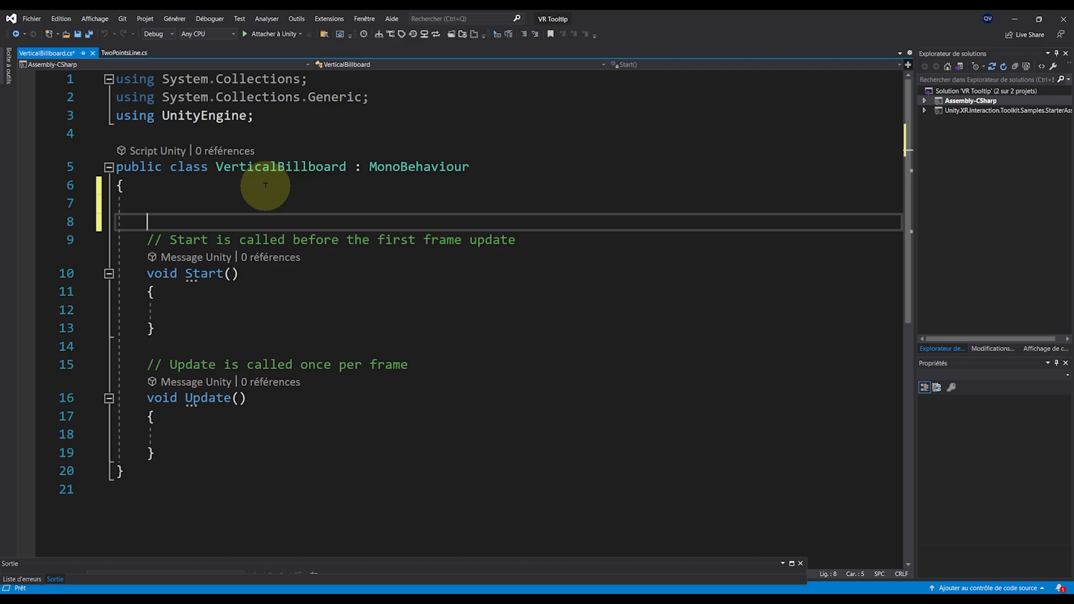
pyautogui.write('public Transform target;')
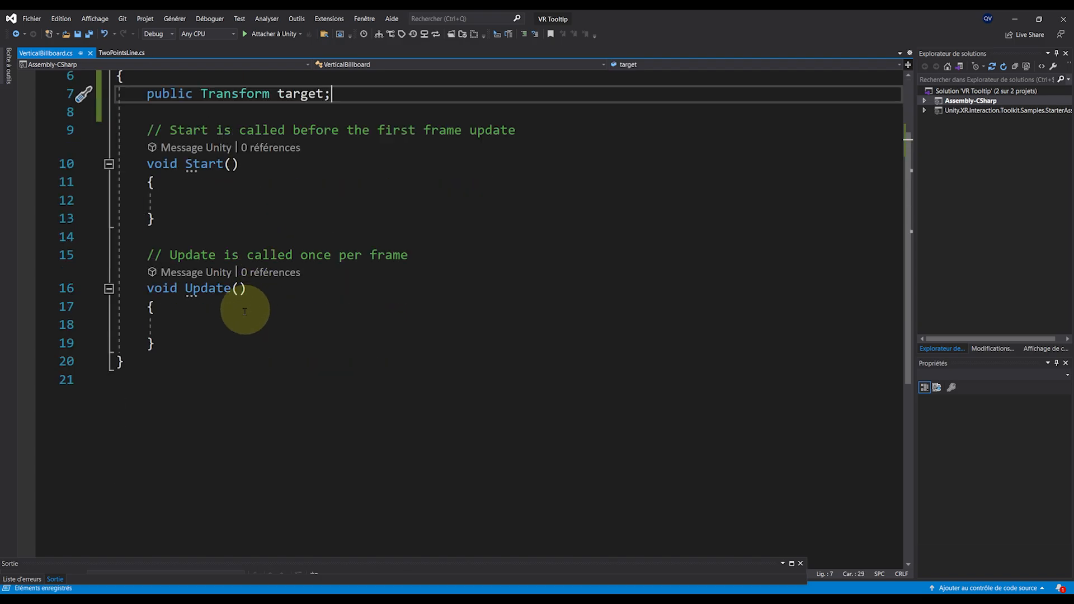
pyautogui.write('transform.lo')
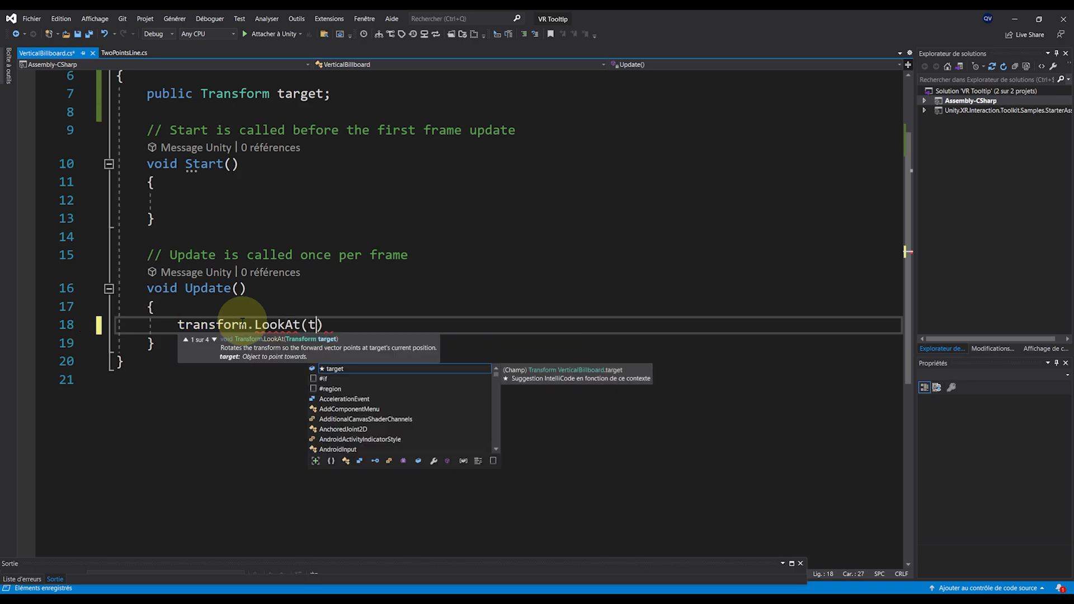
pyautogui.write('arget, Vector3.up')
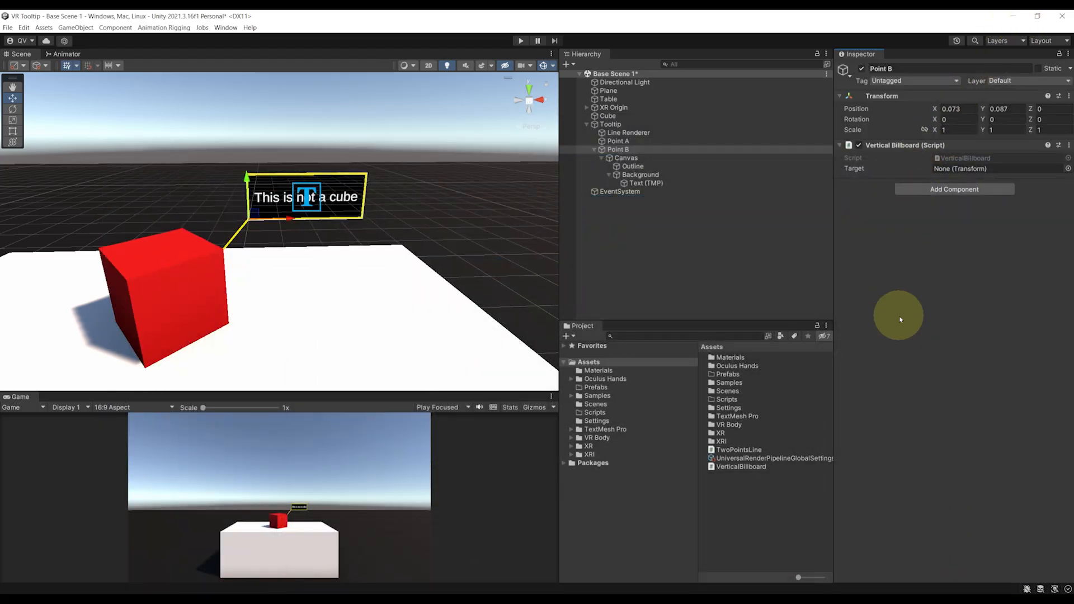
# - Point Point B's billboard Target at the Main Camera under XR Origin, then run and stop Play
pyautogui.click(586, 107)
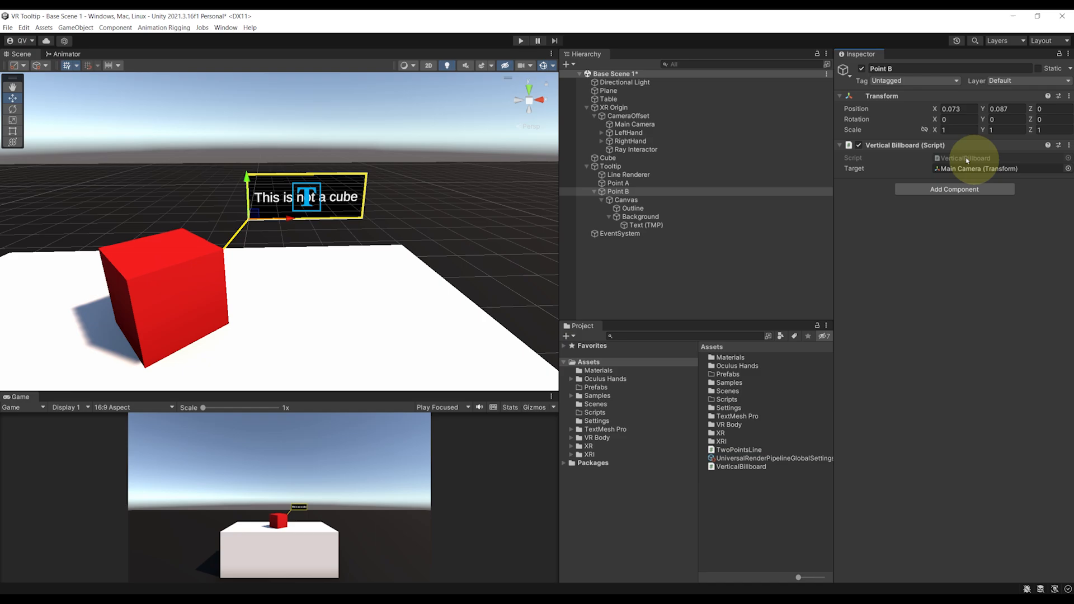
pyautogui.click(521, 40)
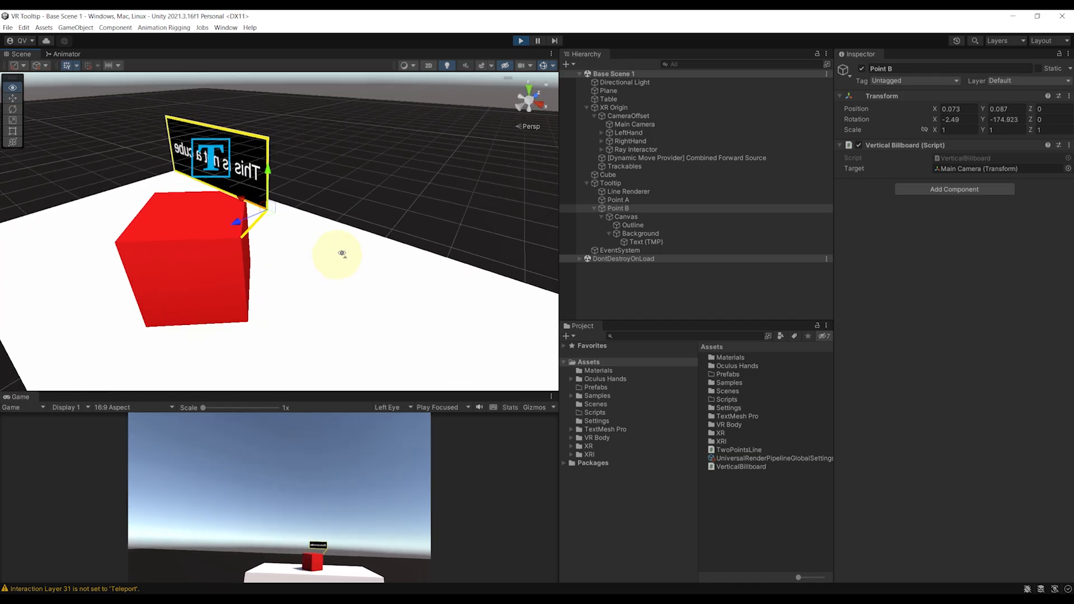
pyautogui.click(521, 40)
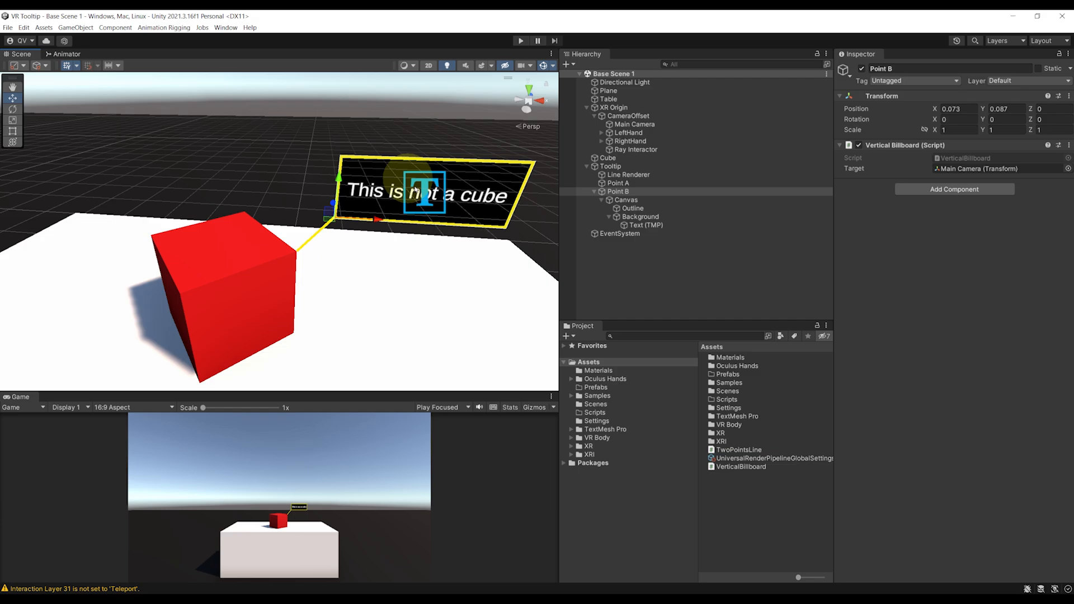
# - Rotate Point B 180° on Y, keeping the Canvas under it, and start Play to test
pyautogui.click(626, 199)
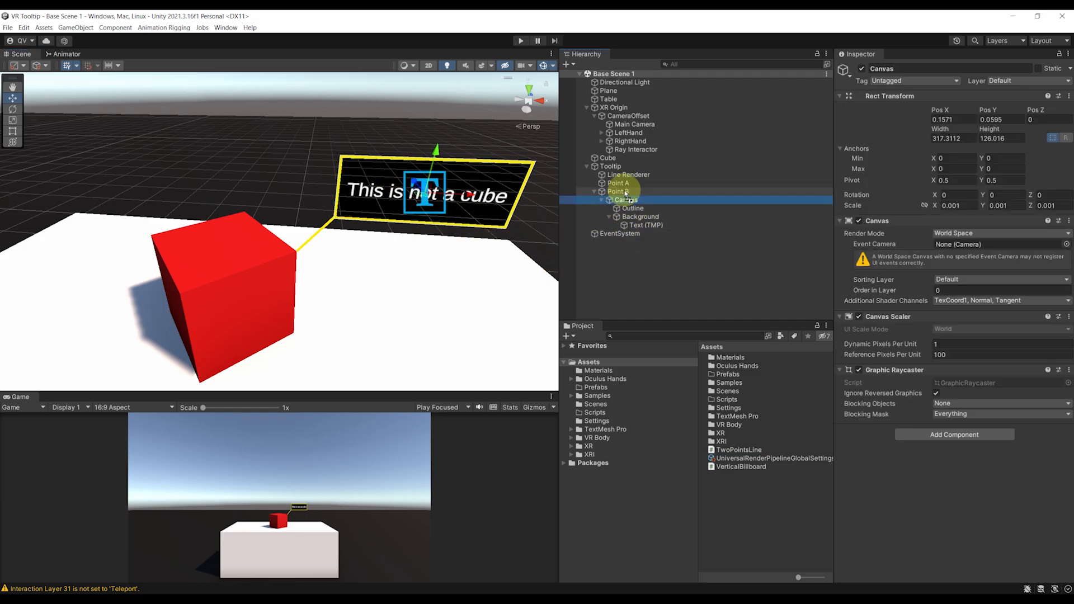
pyautogui.click(617, 225)
pyautogui.write('180')
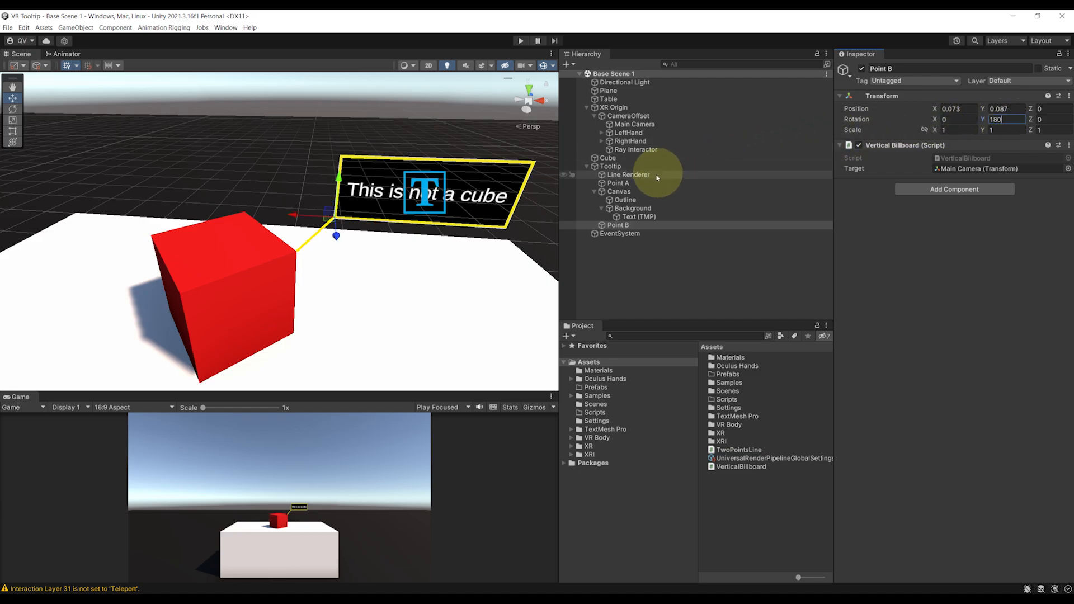
pyautogui.click(618, 192)
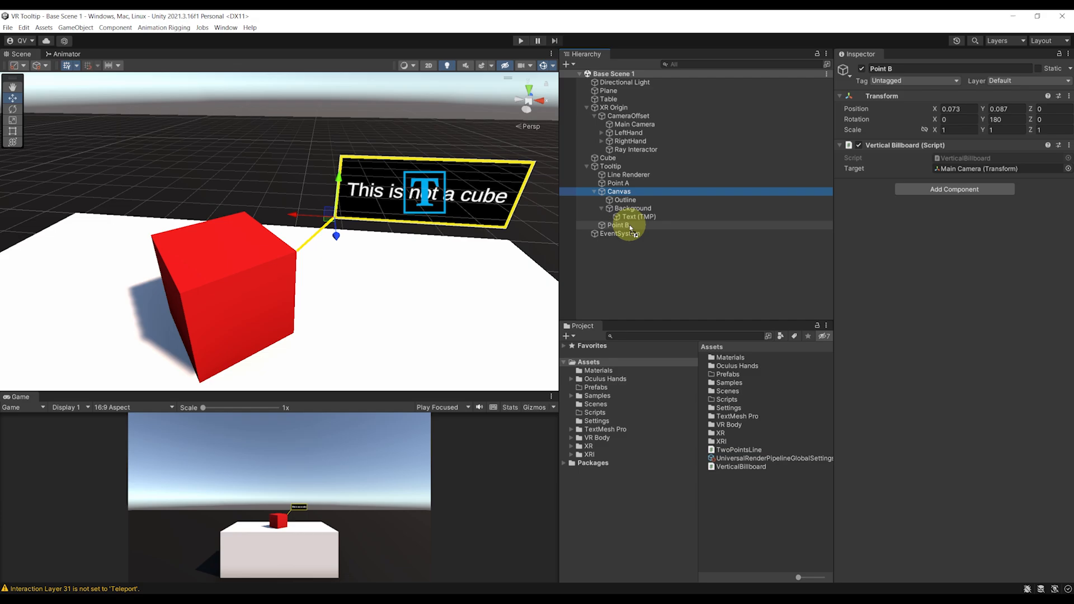
pyautogui.click(617, 199)
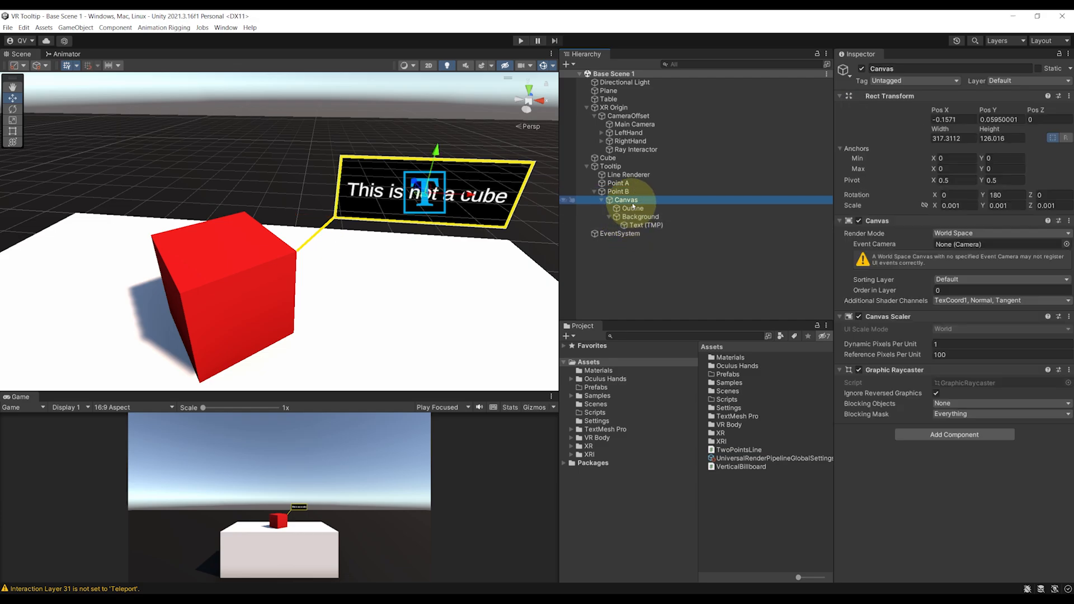
pyautogui.click(617, 191)
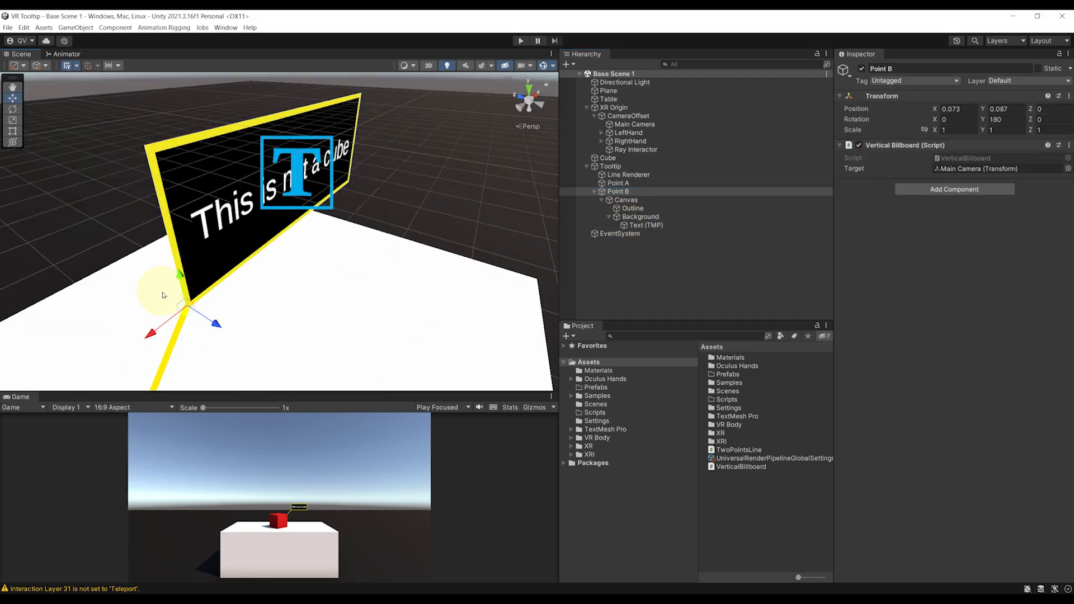
pyautogui.moveTo(135, 279)
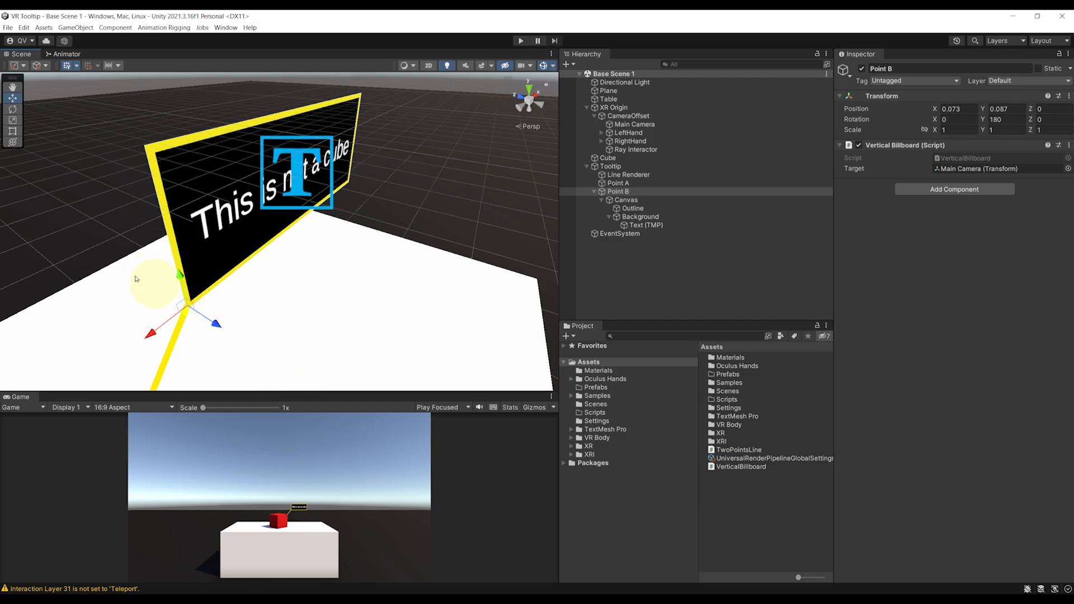
pyautogui.moveTo(435, 431)
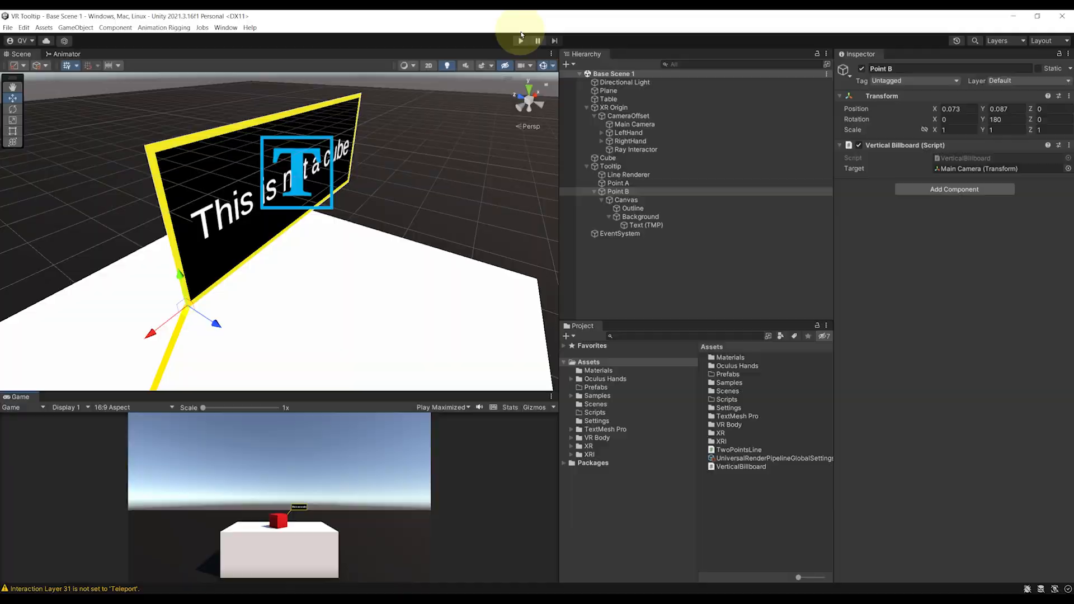
pyautogui.click(520, 40)
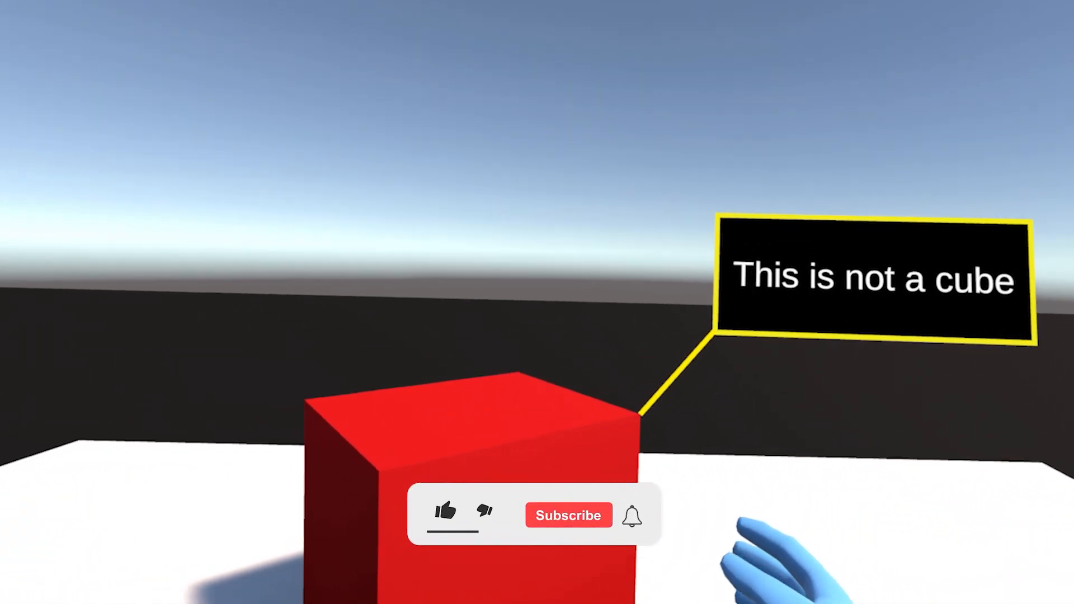
# - View the 'This is not a cube' tooltip in VR, then scroll the membership tiers page
pyautogui.click(445, 514)
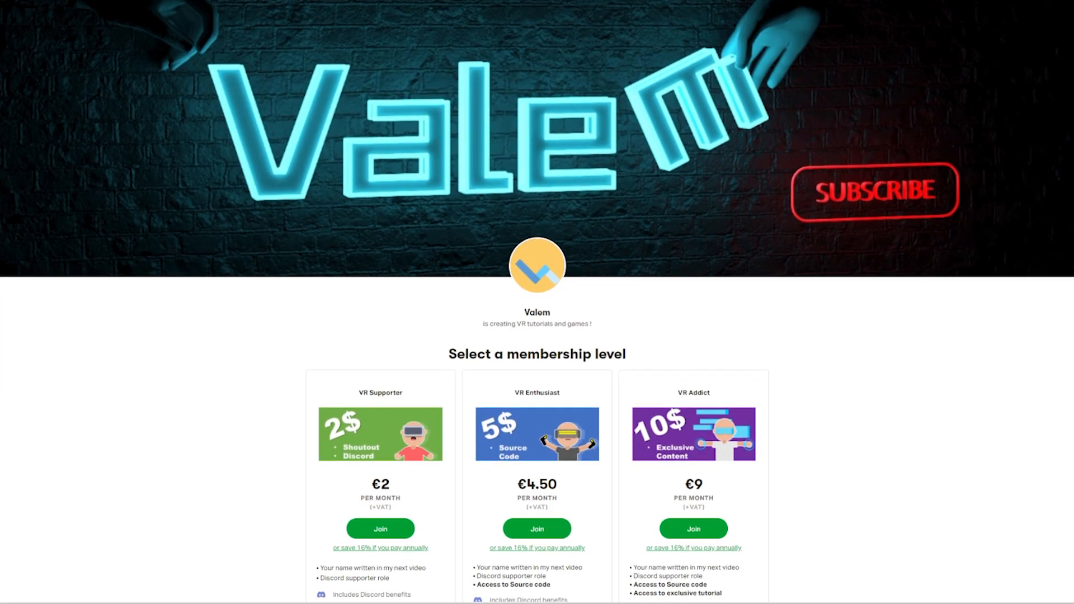
pyautogui.scroll(3)
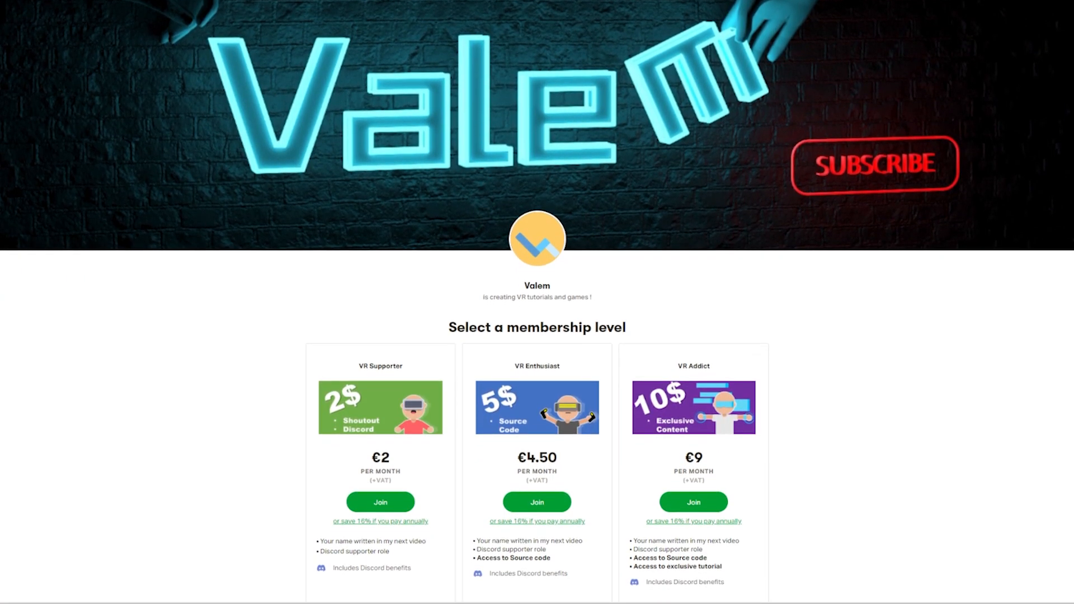